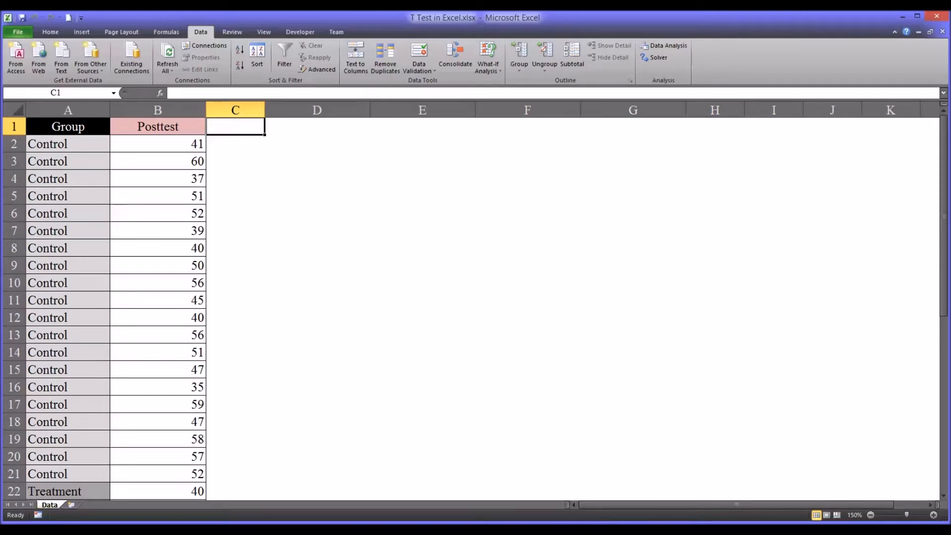
pyautogui.moveTo(625, 456)
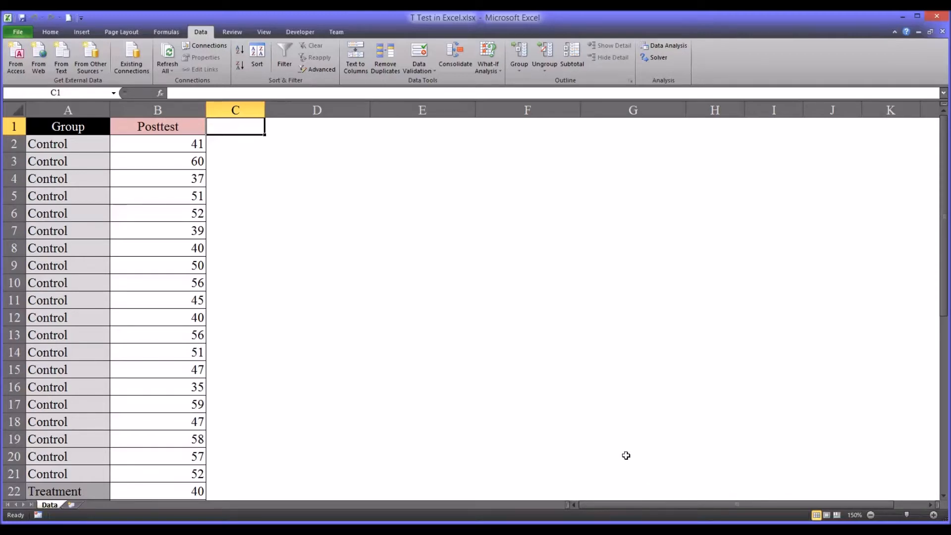
pyautogui.moveTo(617, 448)
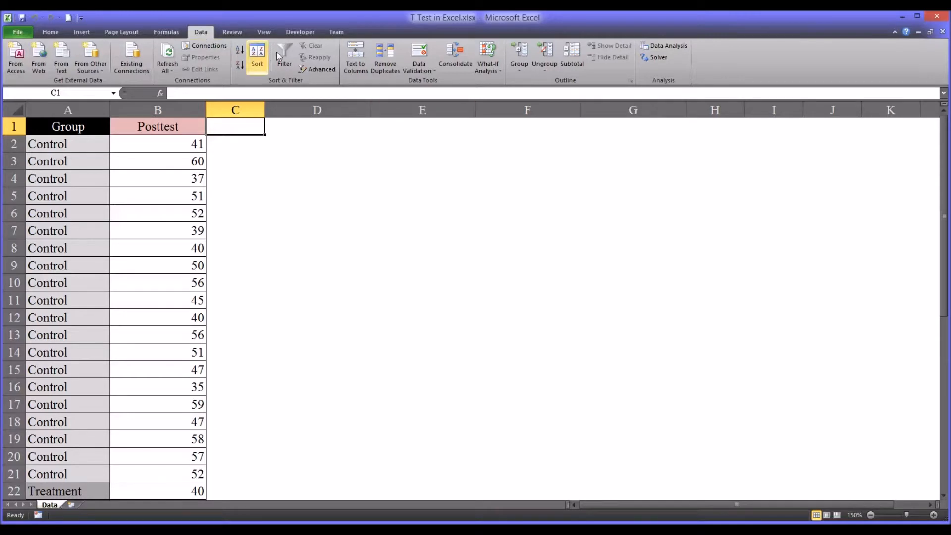
pyautogui.moveTo(667, 50)
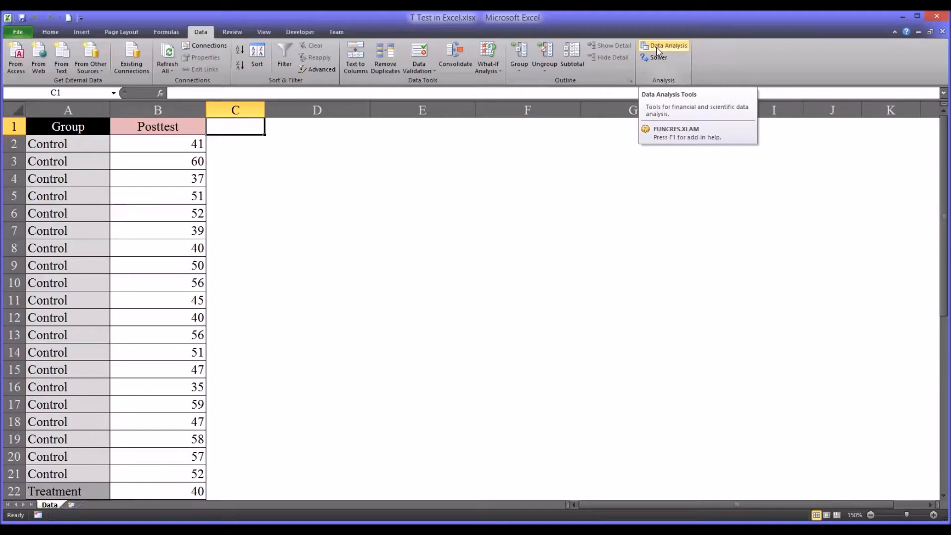
pyautogui.moveTo(661, 53)
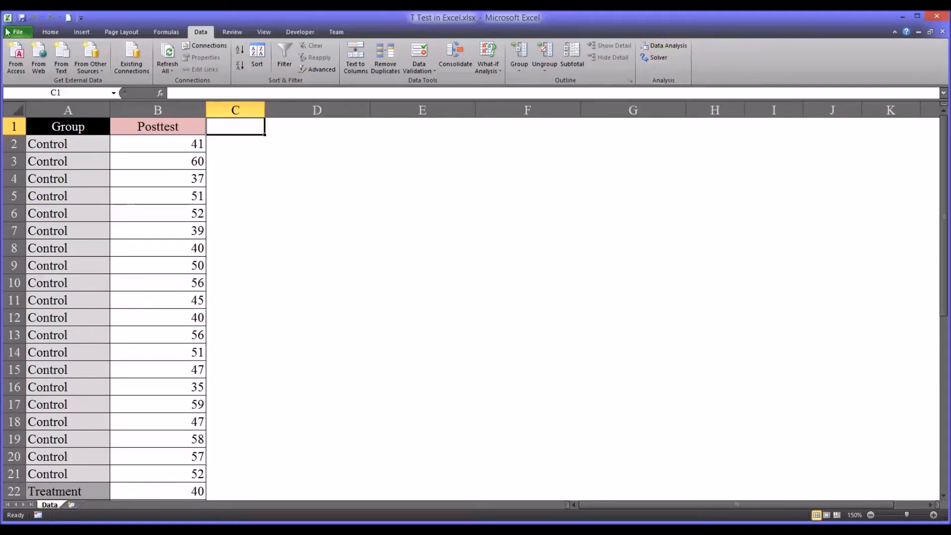
# - Confirm in Excel Options that the Analysis ToolPak add-in is enabled
pyautogui.click(17, 32)
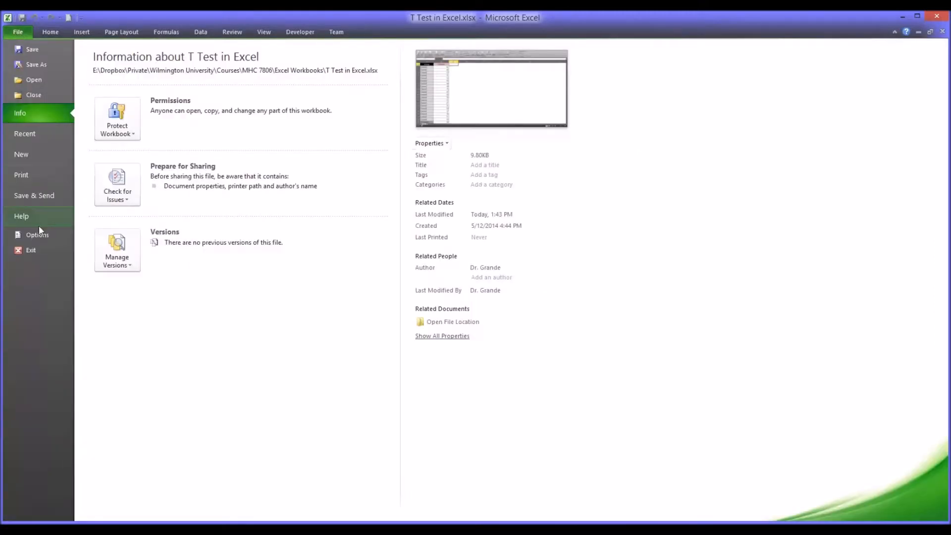
pyautogui.click(36, 235)
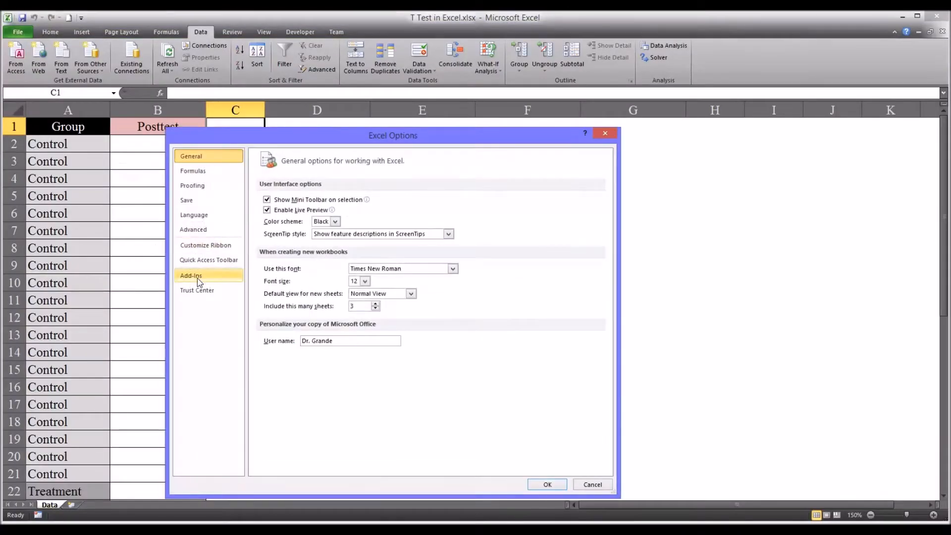
pyautogui.click(191, 275)
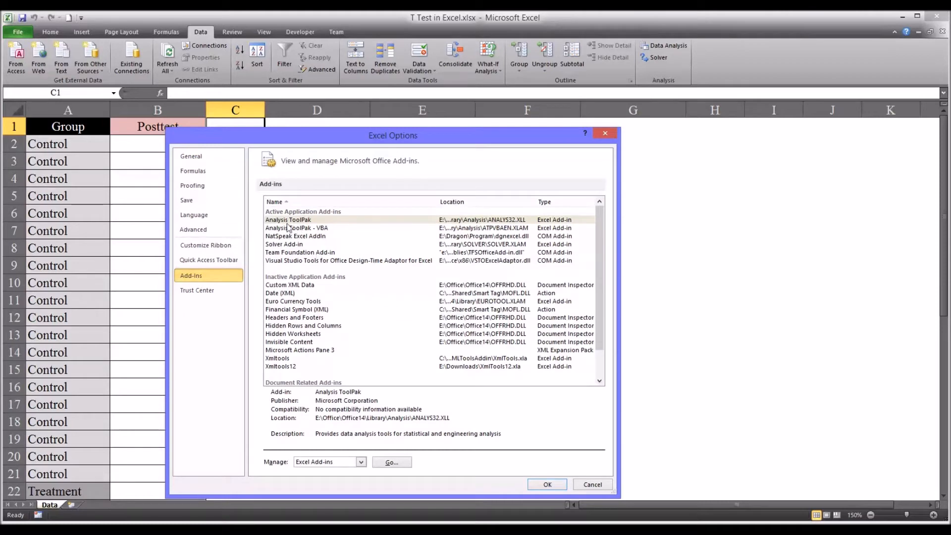
pyautogui.click(287, 220)
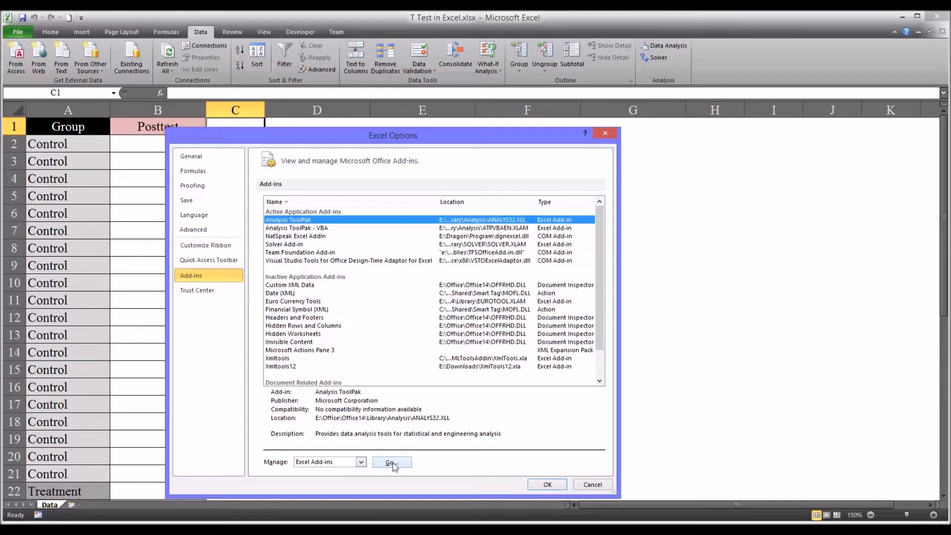
pyautogui.click(391, 462)
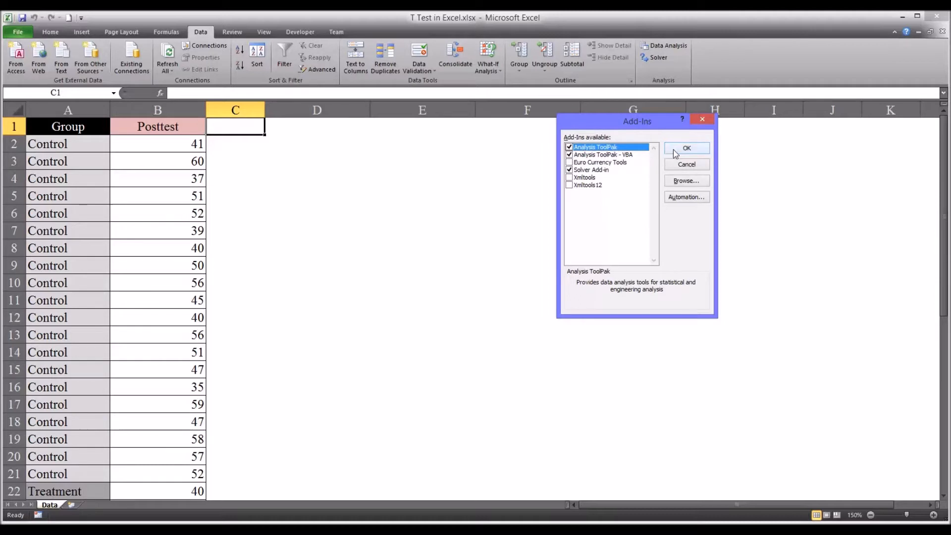
pyautogui.click(686, 147)
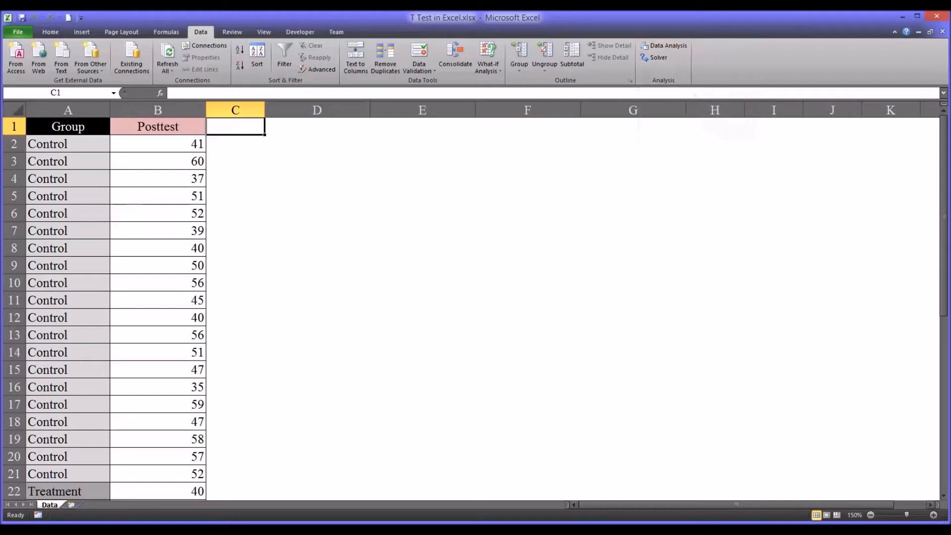
pyautogui.moveTo(381, 232)
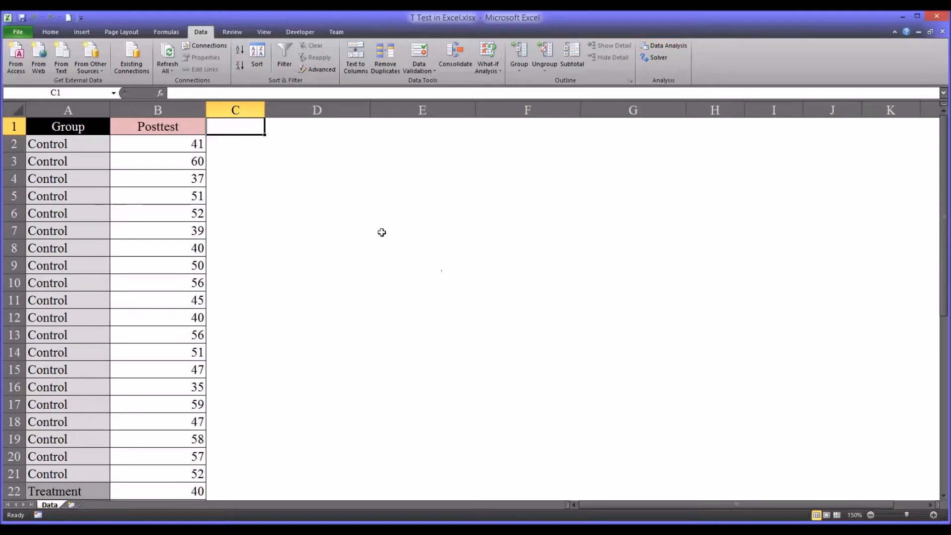
# - Review the Group labels and Posttest scores, selecting the treatment group's scores in column B
pyautogui.click(67, 110)
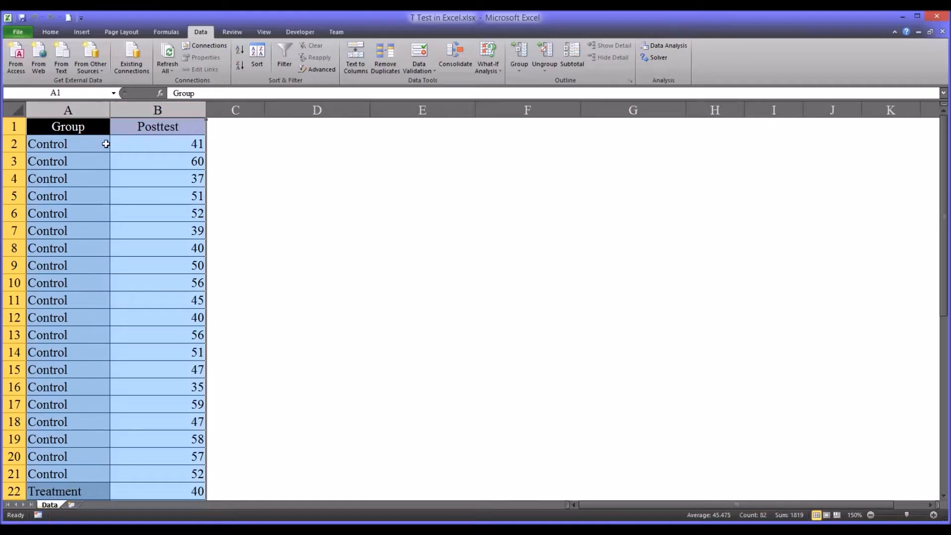
pyautogui.click(68, 144)
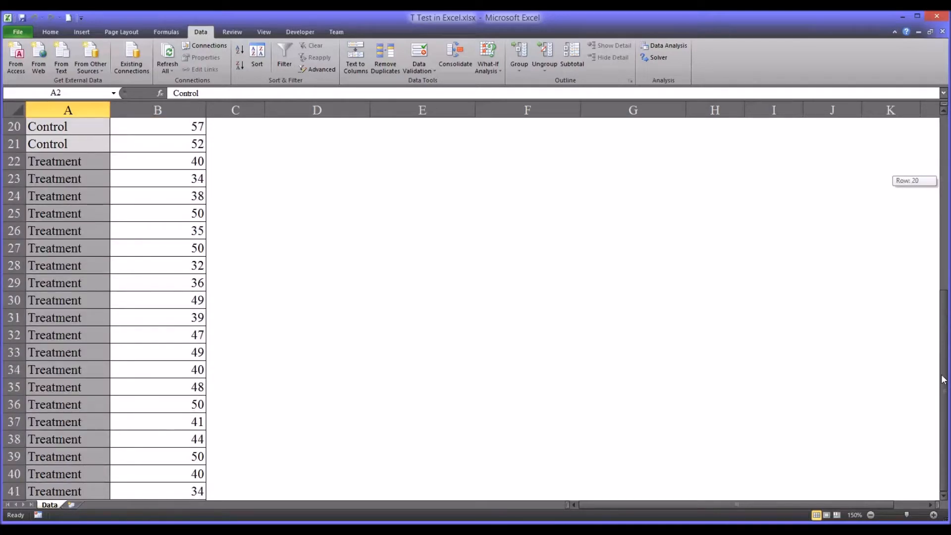
pyautogui.scroll(3)
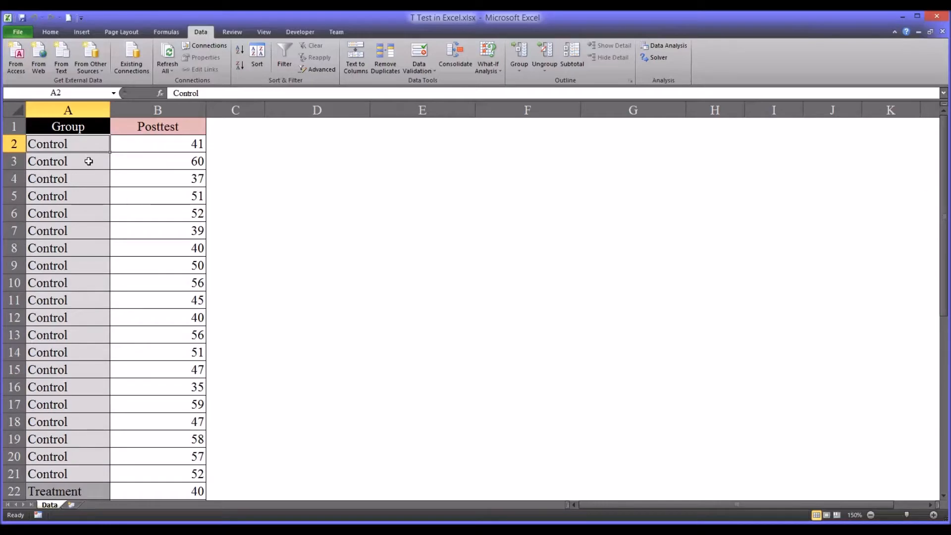
pyautogui.click(68, 110)
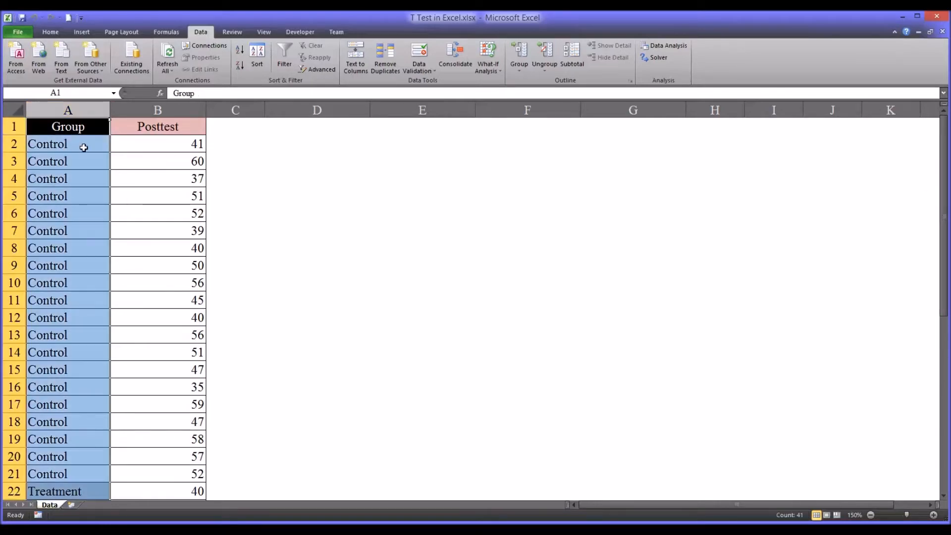
pyautogui.click(157, 143)
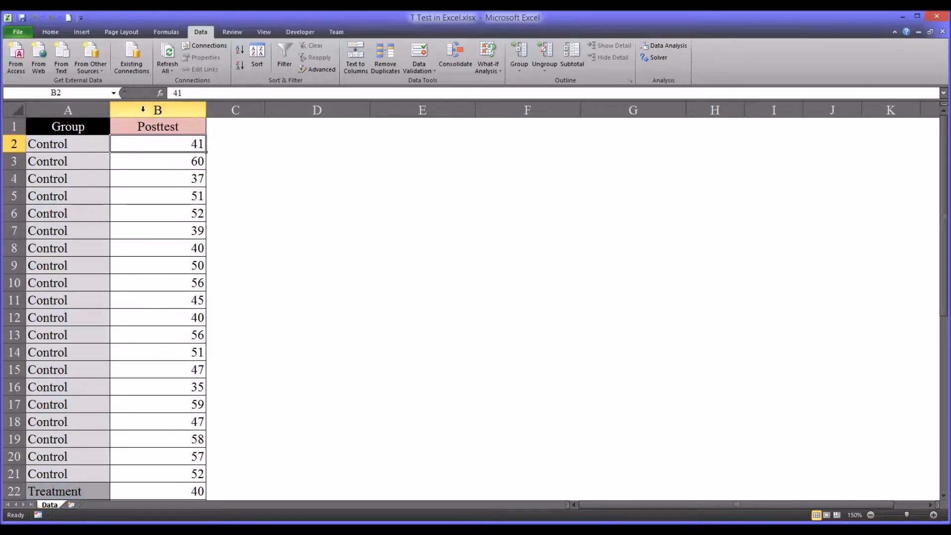
pyautogui.click(158, 110)
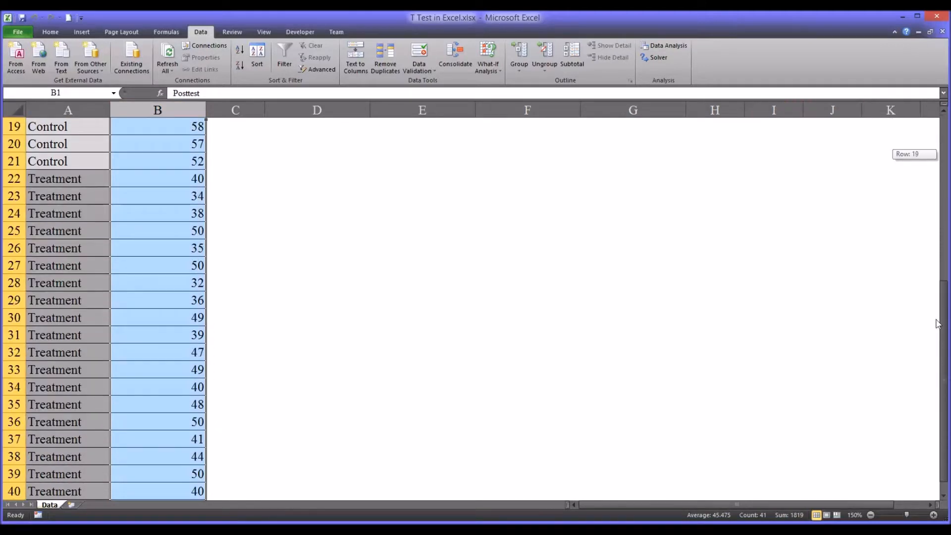
pyautogui.scroll(3)
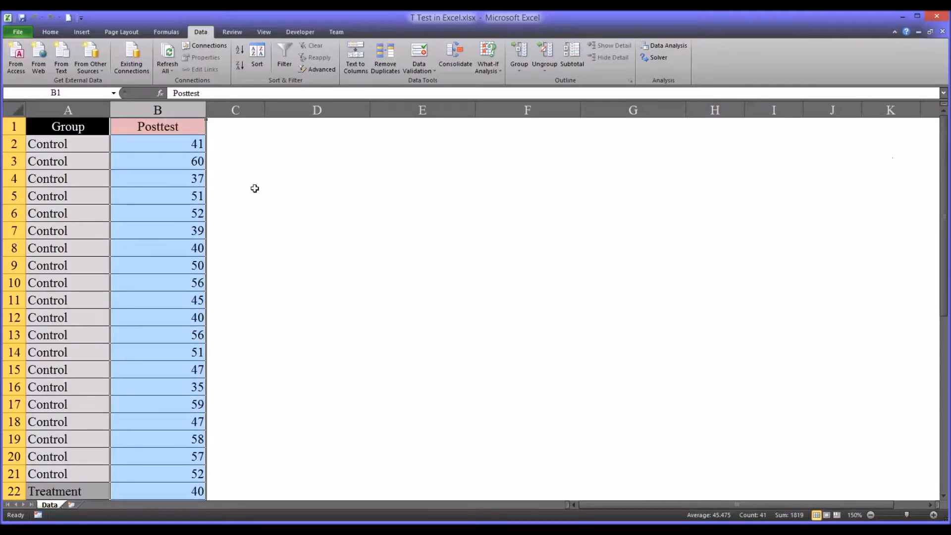
pyautogui.click(158, 144)
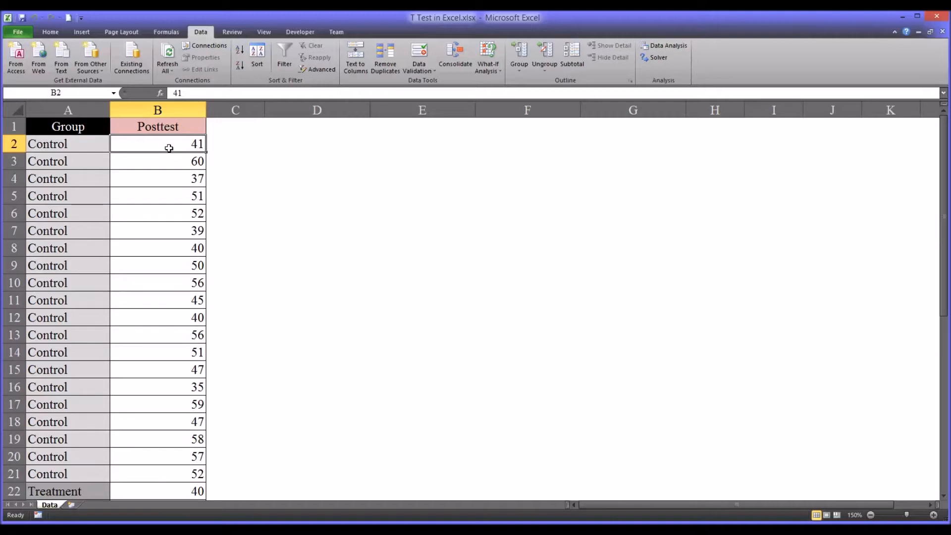
pyautogui.moveTo(128, 159)
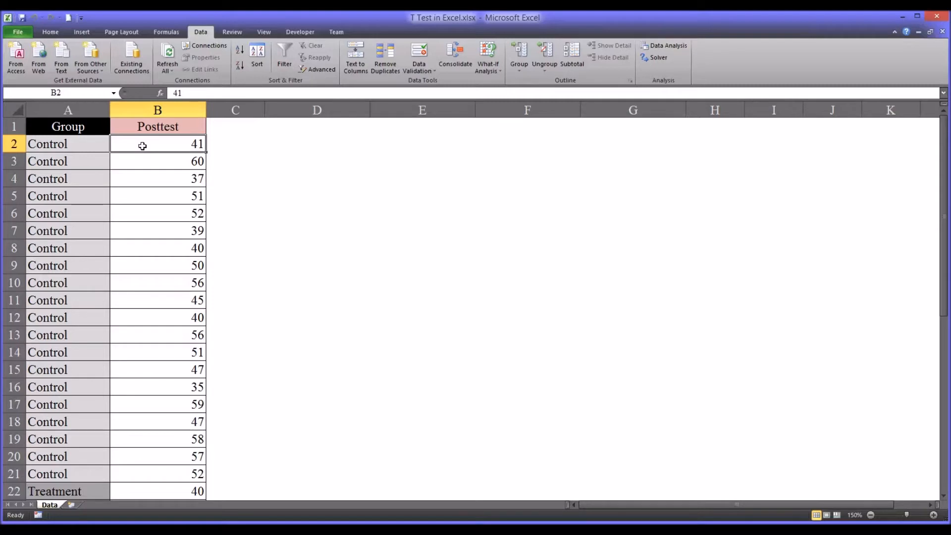
pyautogui.moveTo(157, 143); pyautogui.dragTo(157, 474)
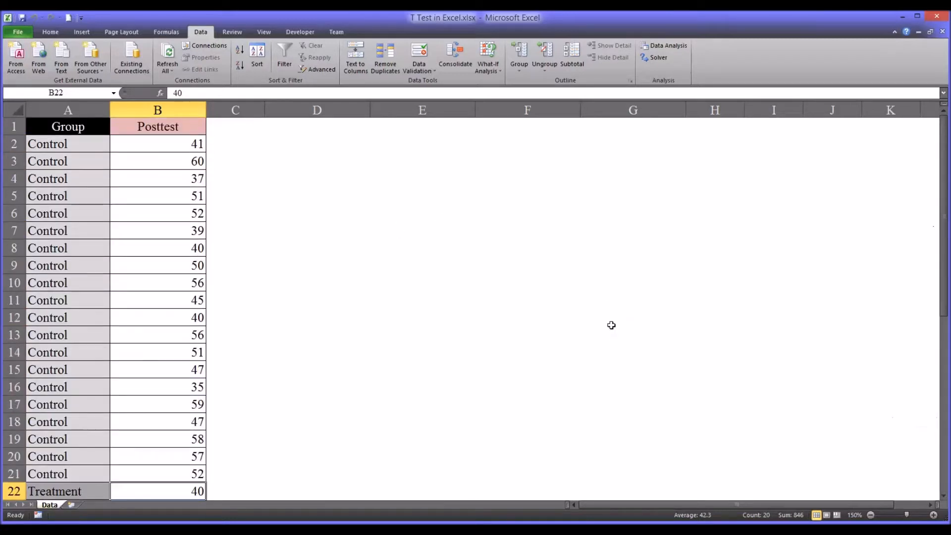
pyautogui.moveTo(633, 143)
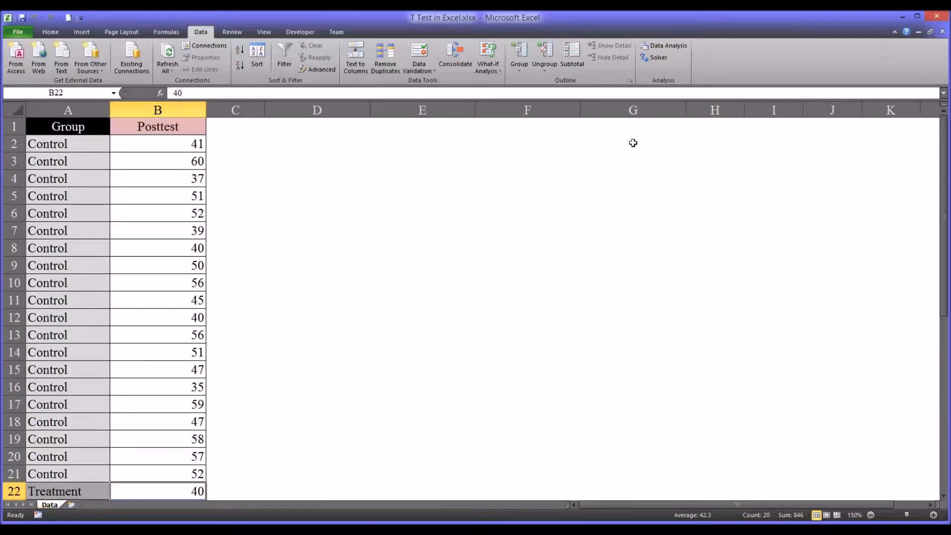
pyautogui.moveTo(664, 46)
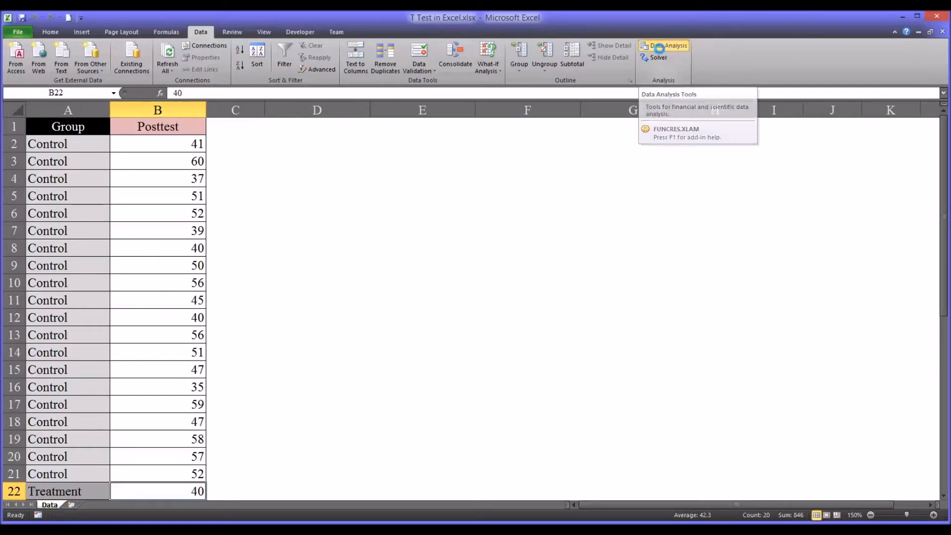
# - From Data Analysis, browse the t-test tools and choose F-Test Two-Sample for Variances
pyautogui.click(665, 45)
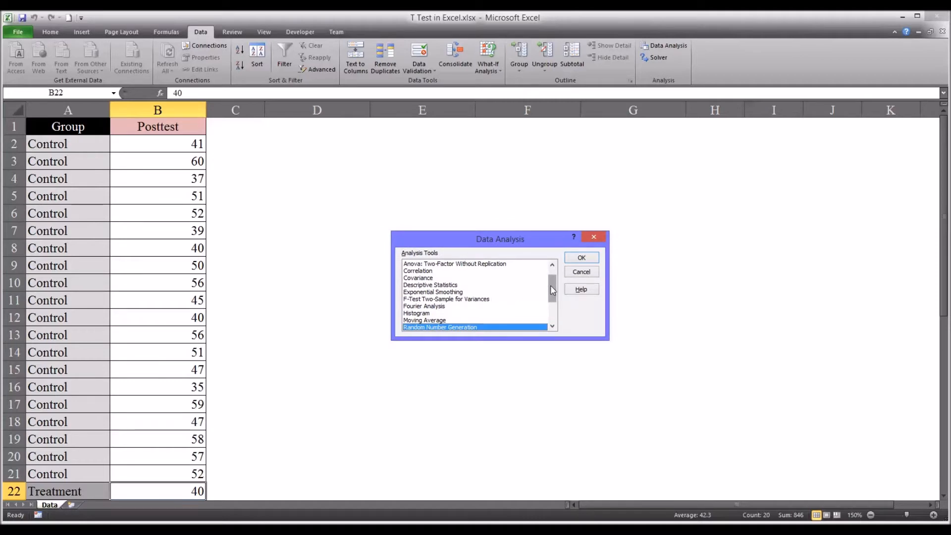
pyautogui.scroll(-3)
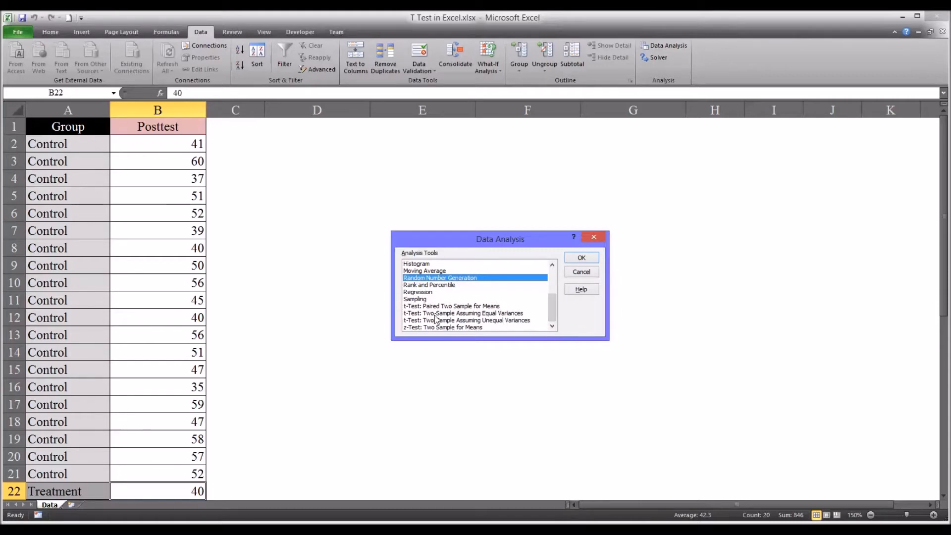
pyautogui.click(452, 306)
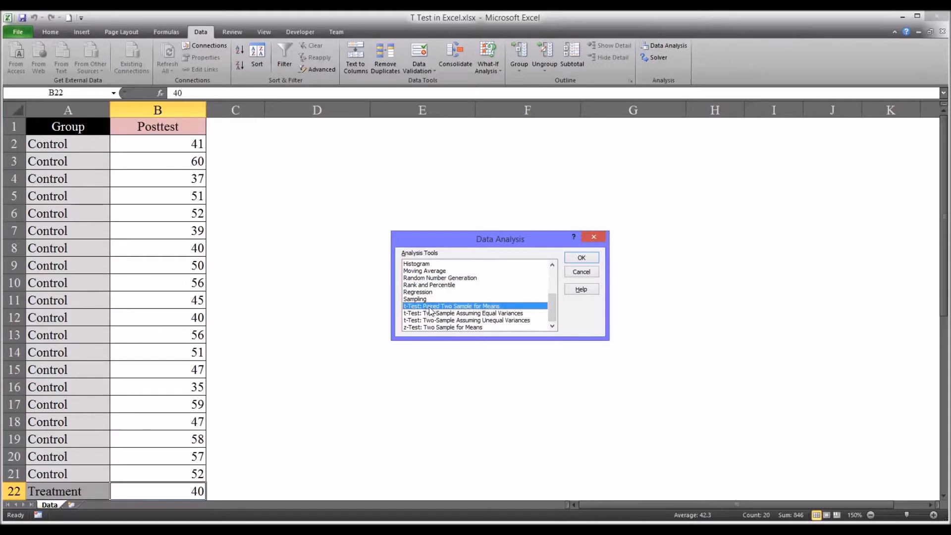
pyautogui.click(464, 313)
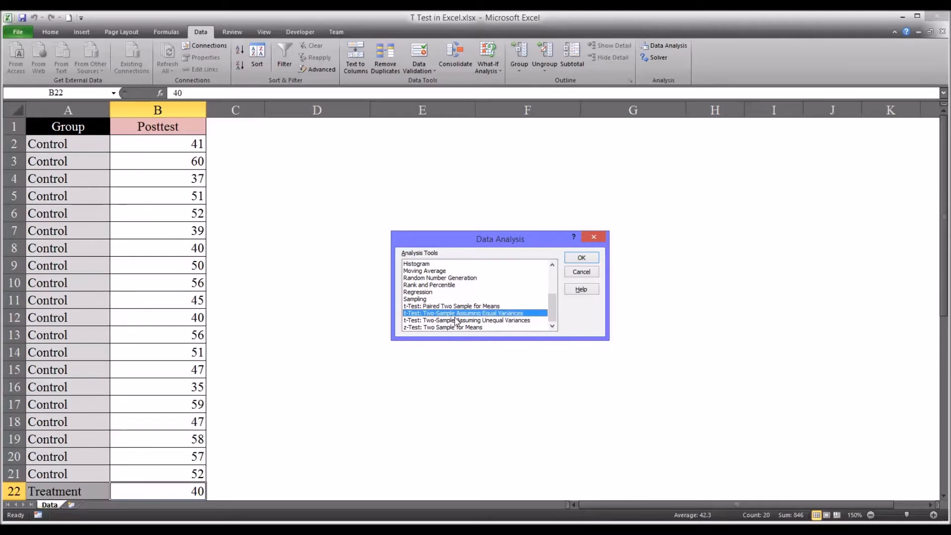
pyautogui.click(467, 320)
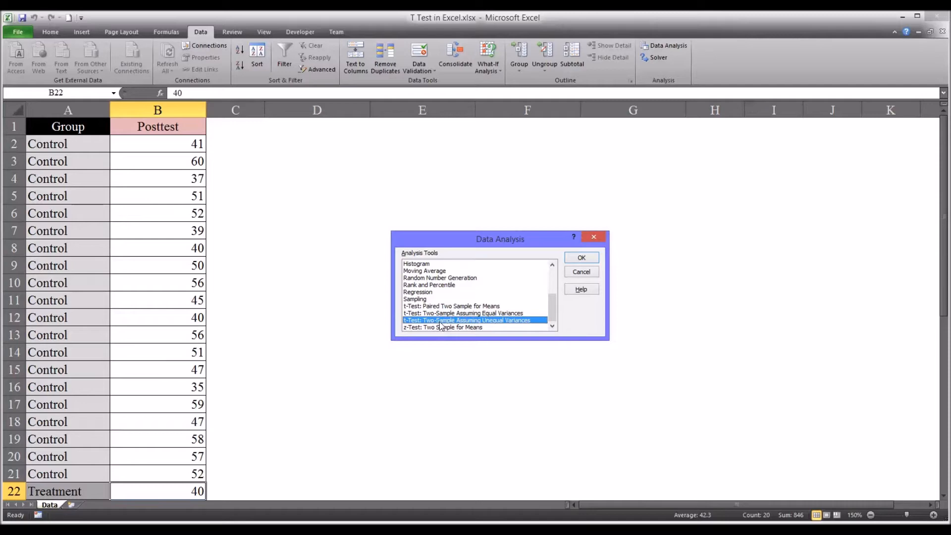
pyautogui.moveTo(443, 325)
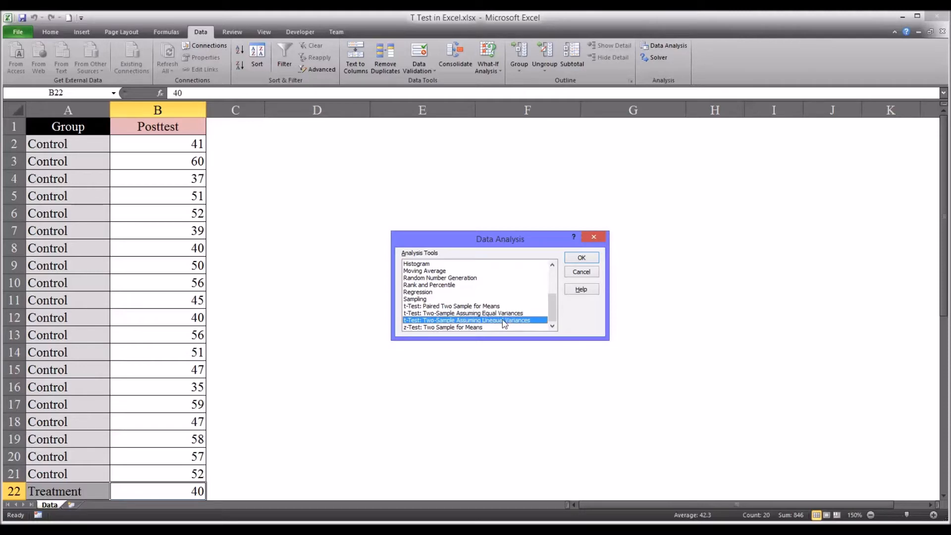
pyautogui.click(462, 312)
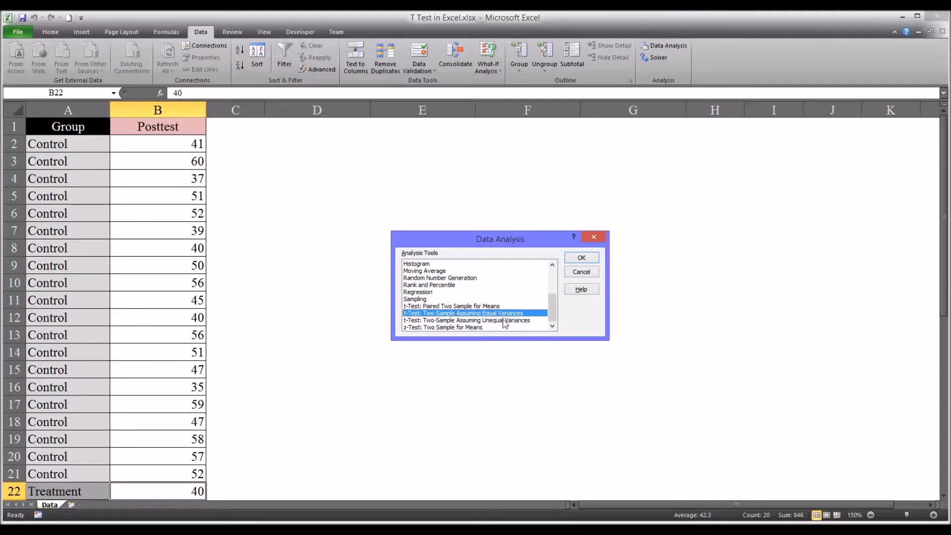
pyautogui.click(467, 320)
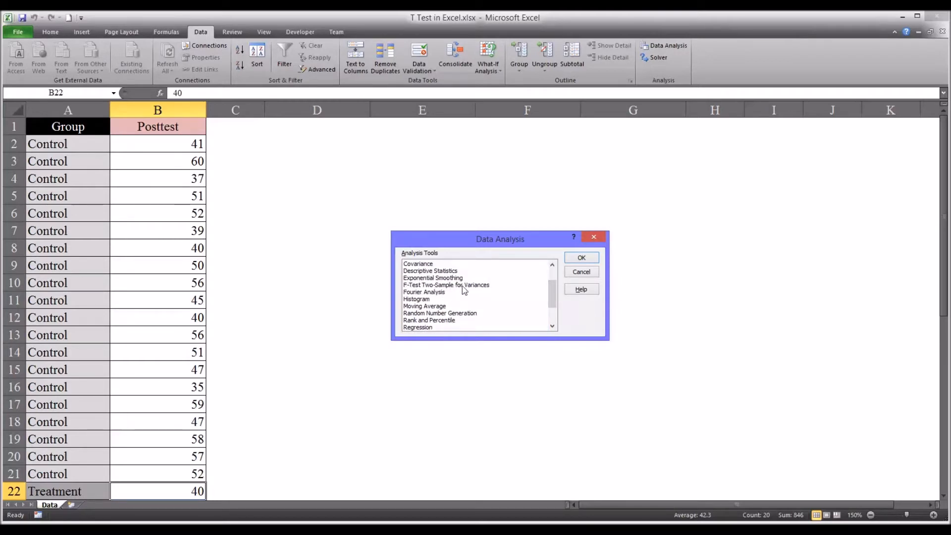
pyautogui.click(445, 286)
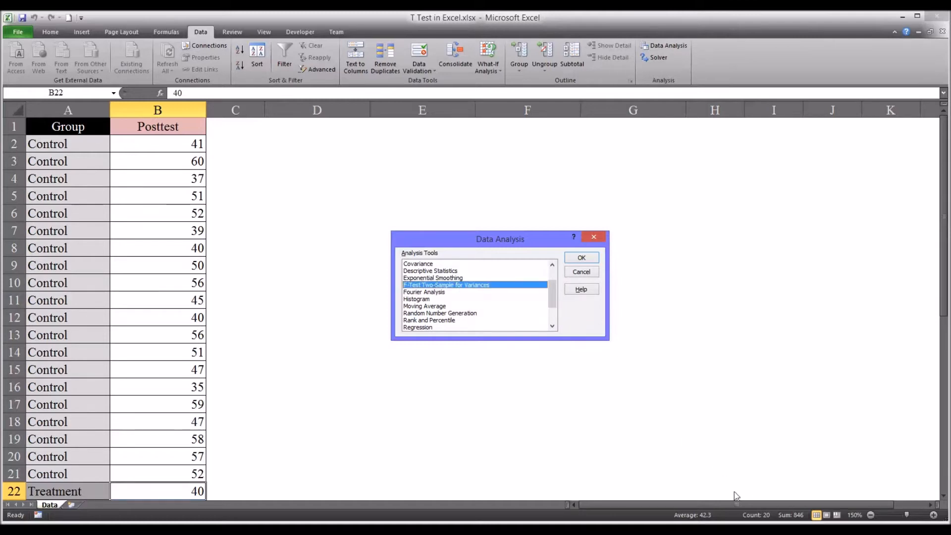
pyautogui.moveTo(566, 314)
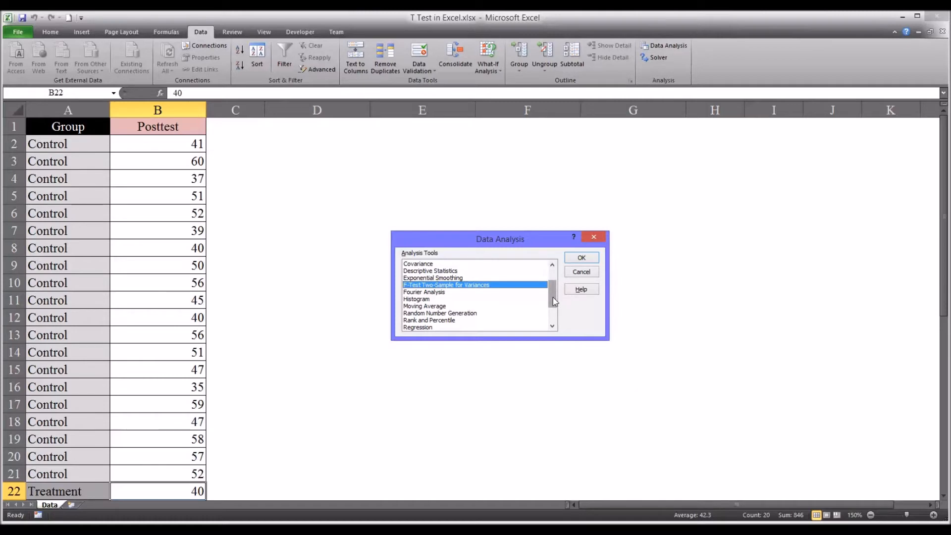
pyautogui.moveTo(484, 286)
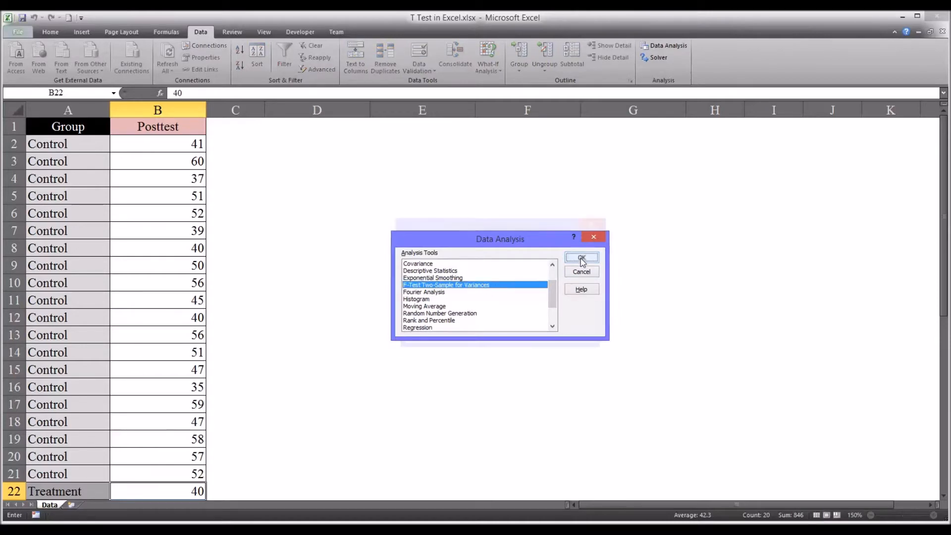
pyautogui.click(580, 258)
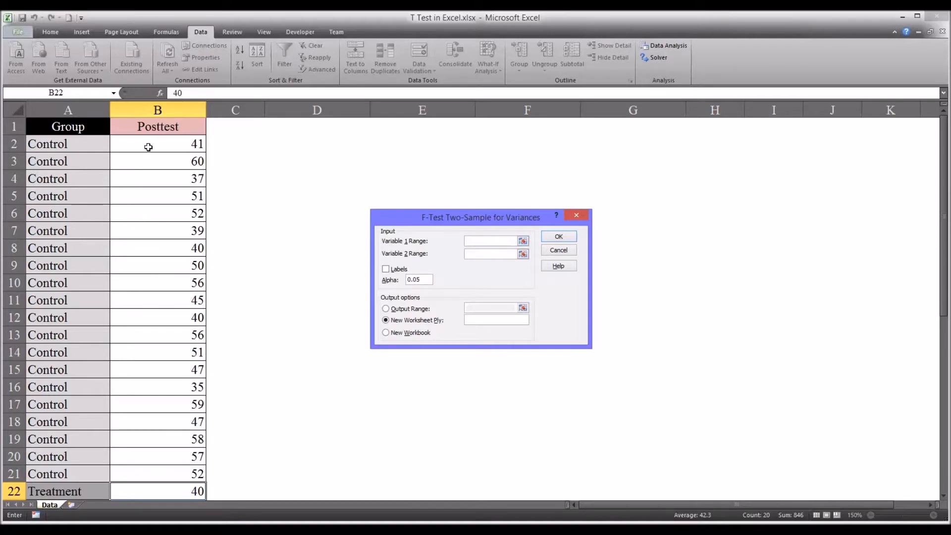
# - Set Variable 1 to control scores B2:B21 and Variable 2 to treatment scores B22:B41
pyautogui.moveTo(157, 143); pyautogui.dragTo(158, 335)
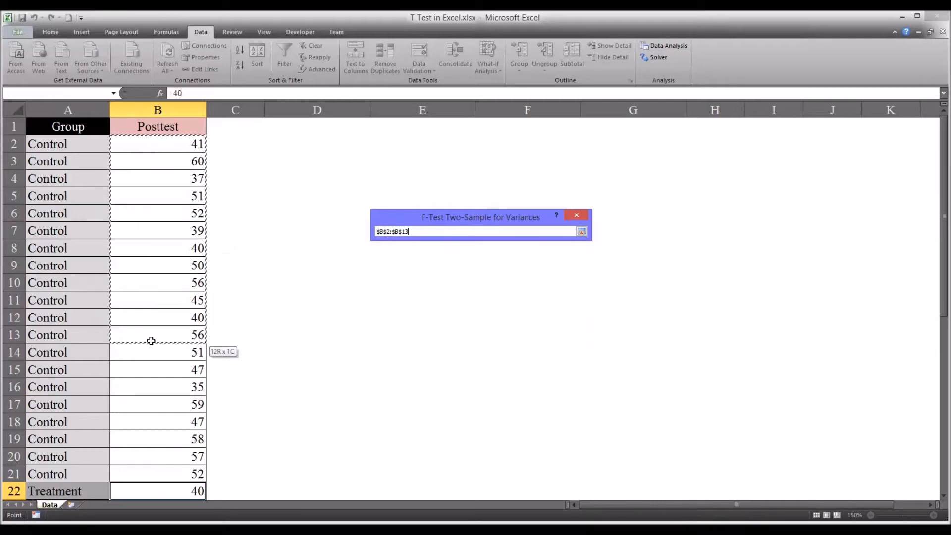
pyautogui.moveTo(151, 340); pyautogui.dragTo(154, 471)
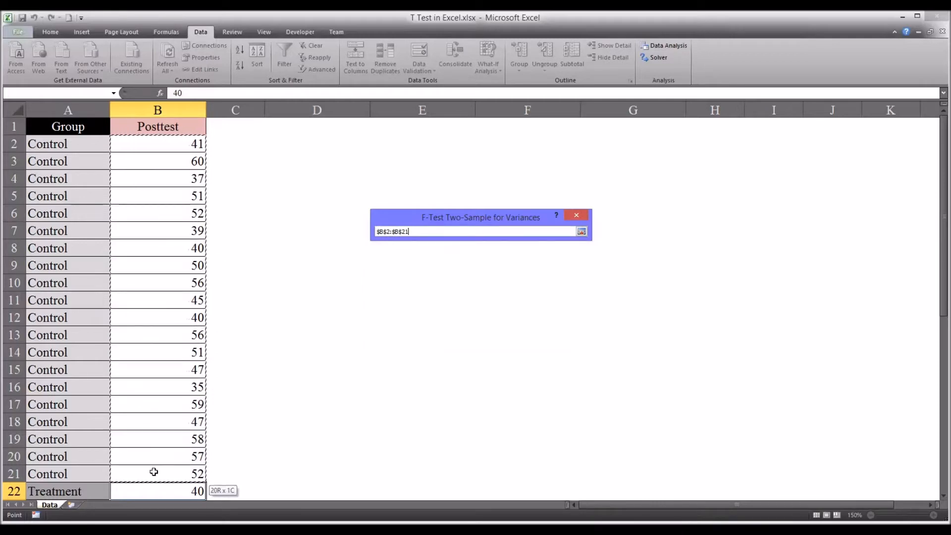
pyautogui.click(579, 230)
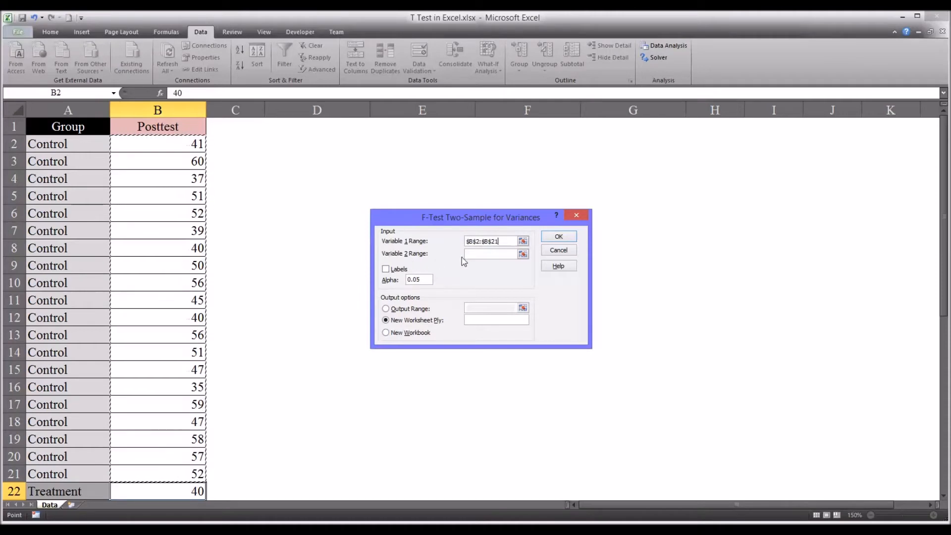
pyautogui.click(491, 254)
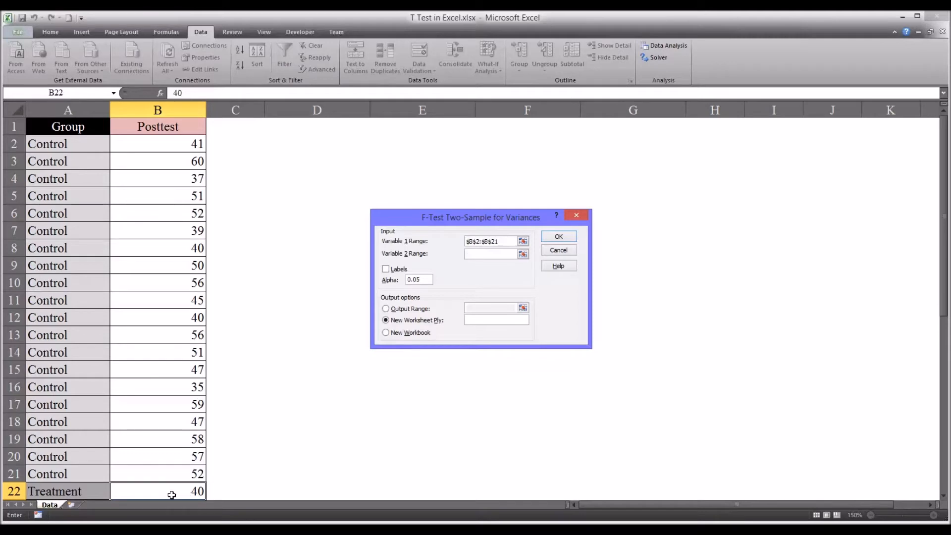
pyautogui.click(522, 241)
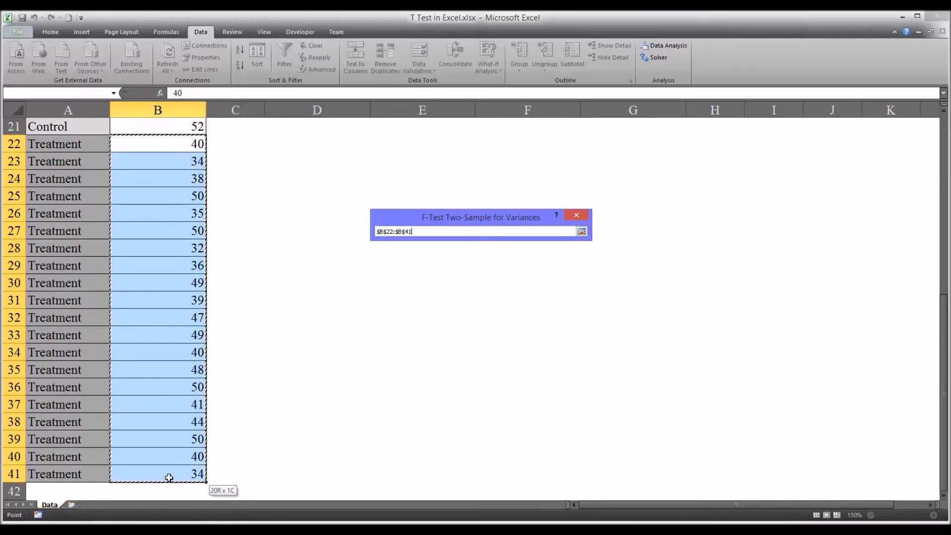
pyautogui.click(581, 231)
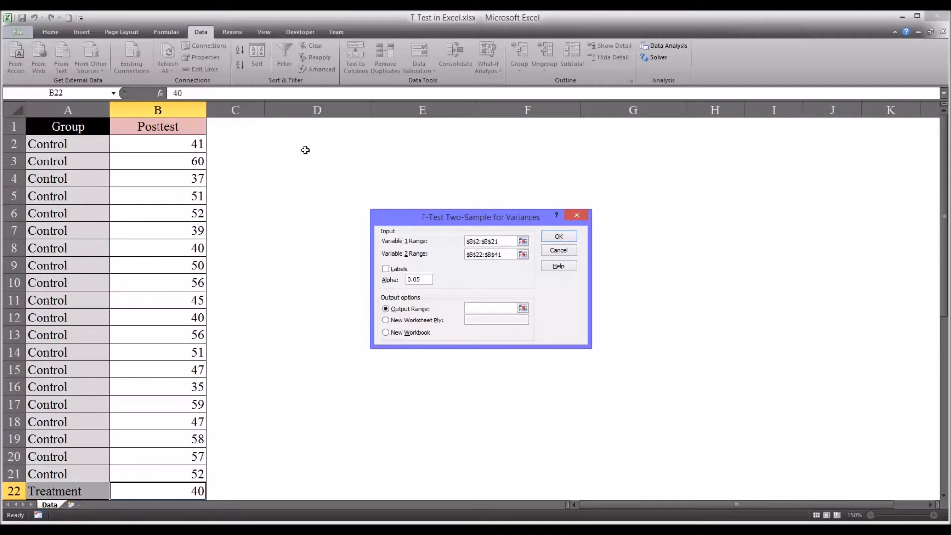
# - Output the F-test results starting at cell D2
pyautogui.click(316, 143)
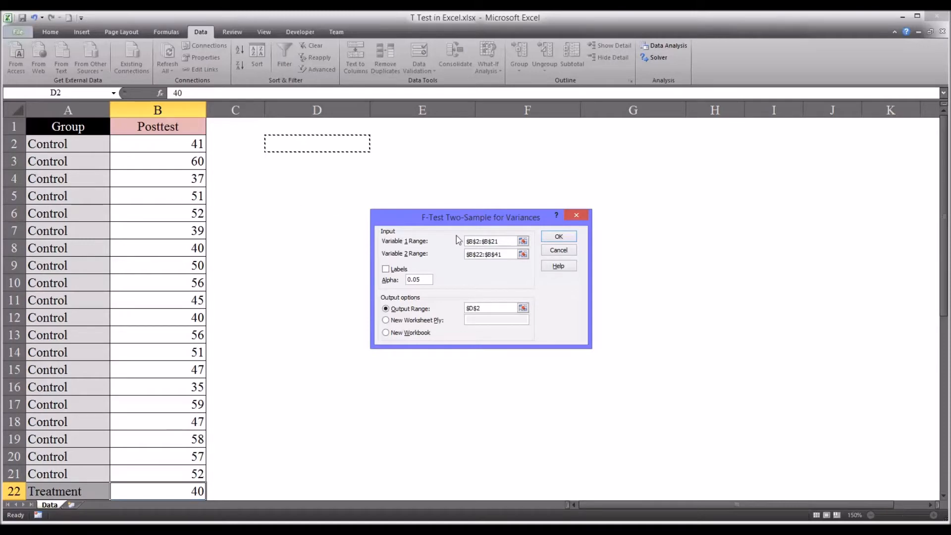
pyautogui.click(557, 237)
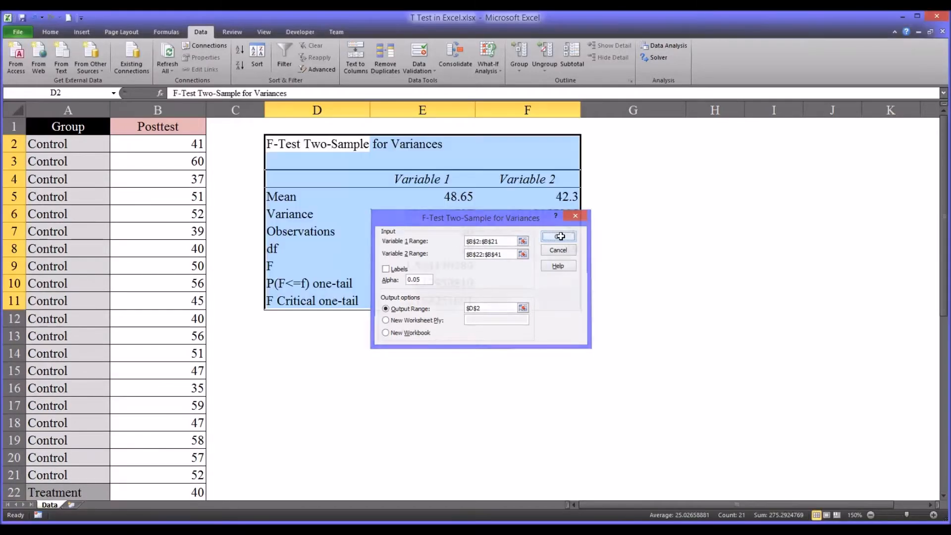
# - Review the F-test means, variances, df and F values, ending on the one-tail p-value 0.1795 in E10
pyautogui.click(557, 235)
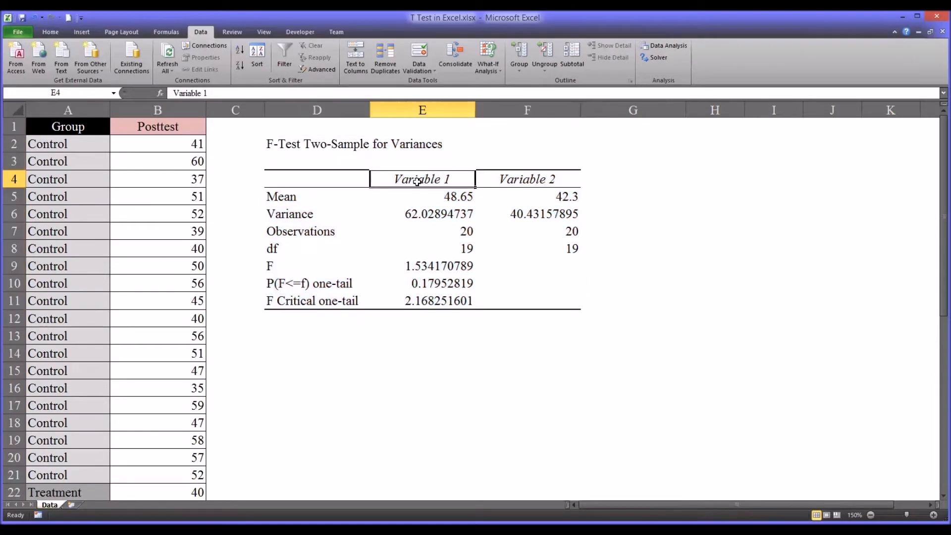
pyautogui.click(526, 179)
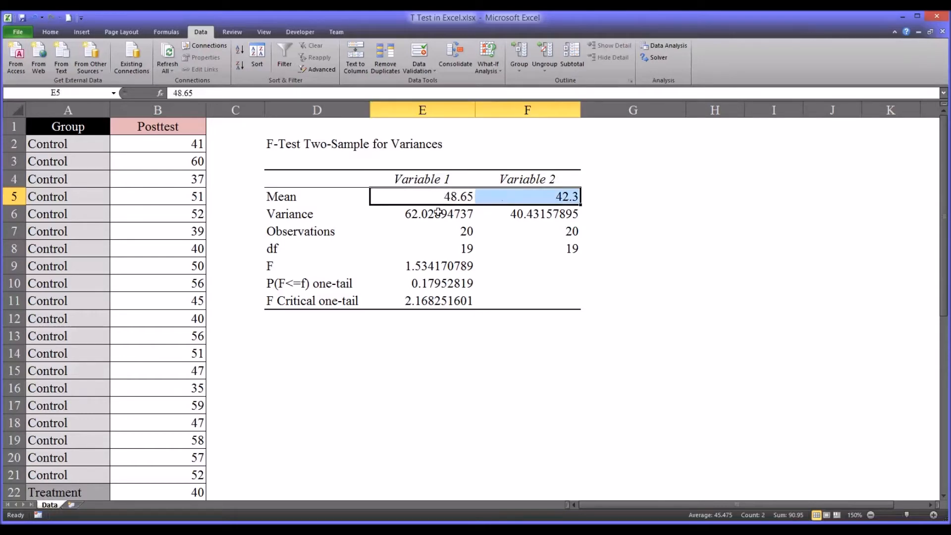
pyautogui.click(422, 214)
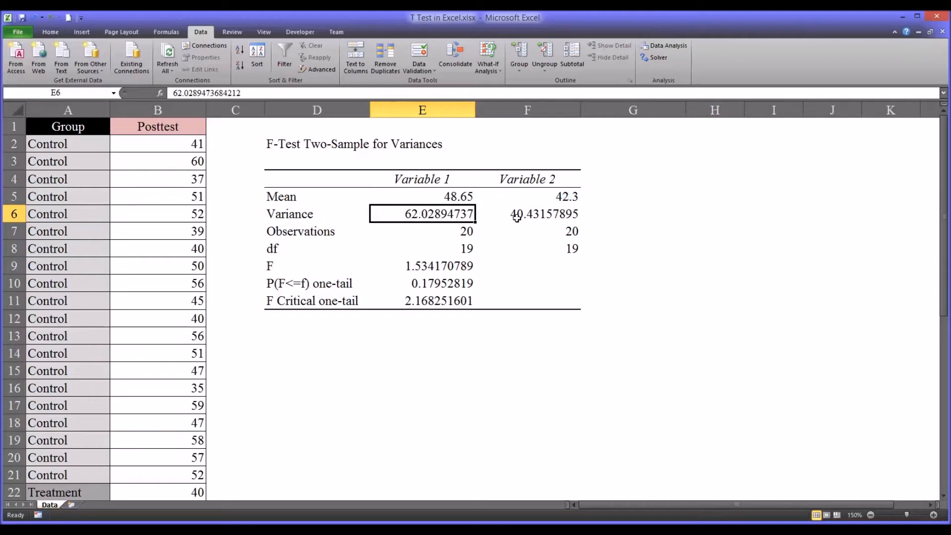
pyautogui.click(526, 214)
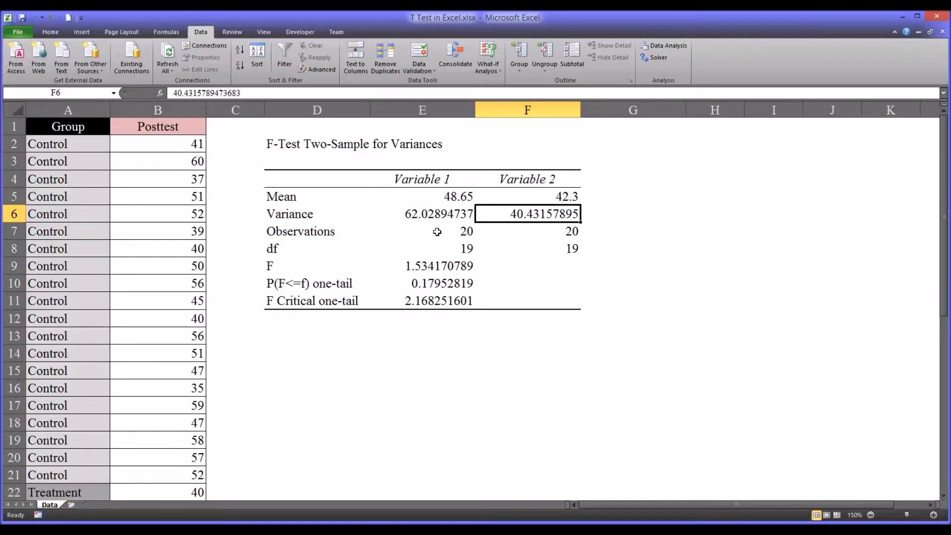
pyautogui.click(526, 231)
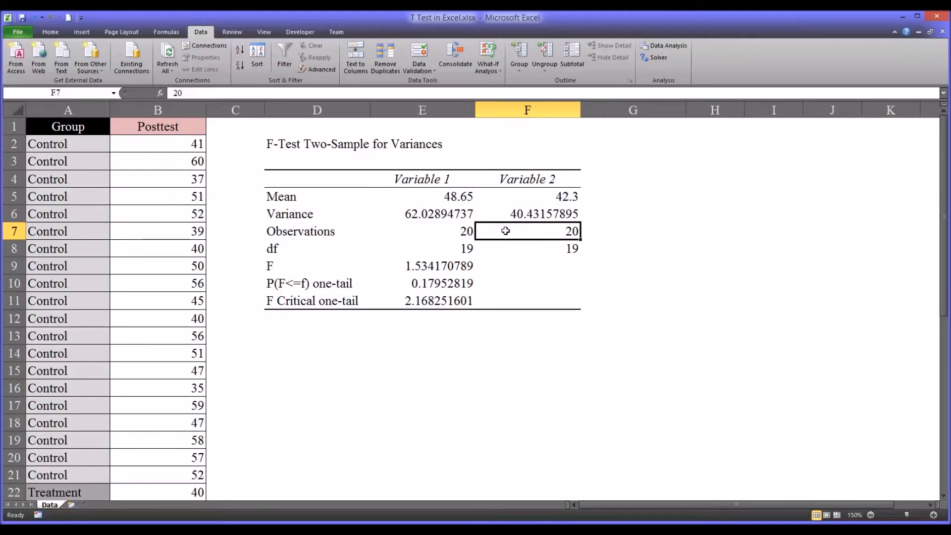
pyautogui.click(422, 248)
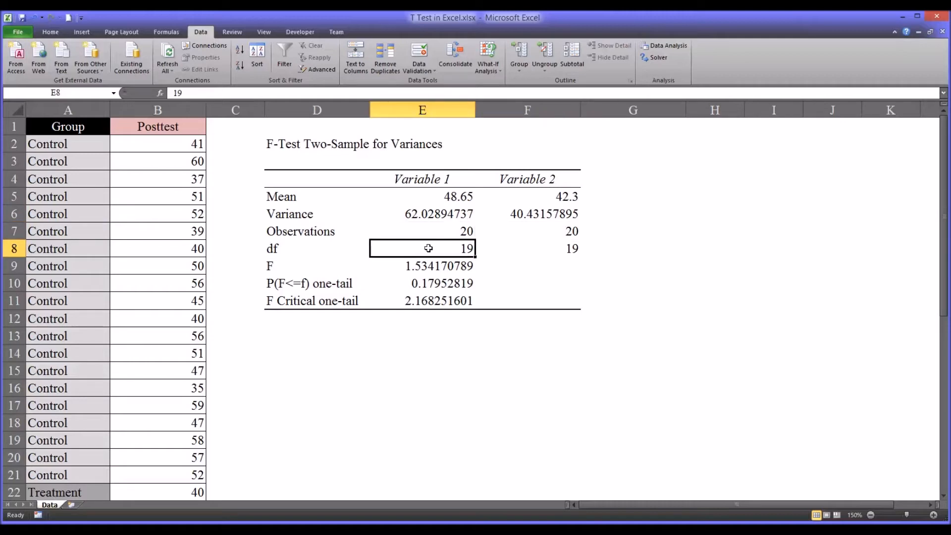
pyautogui.click(422, 265)
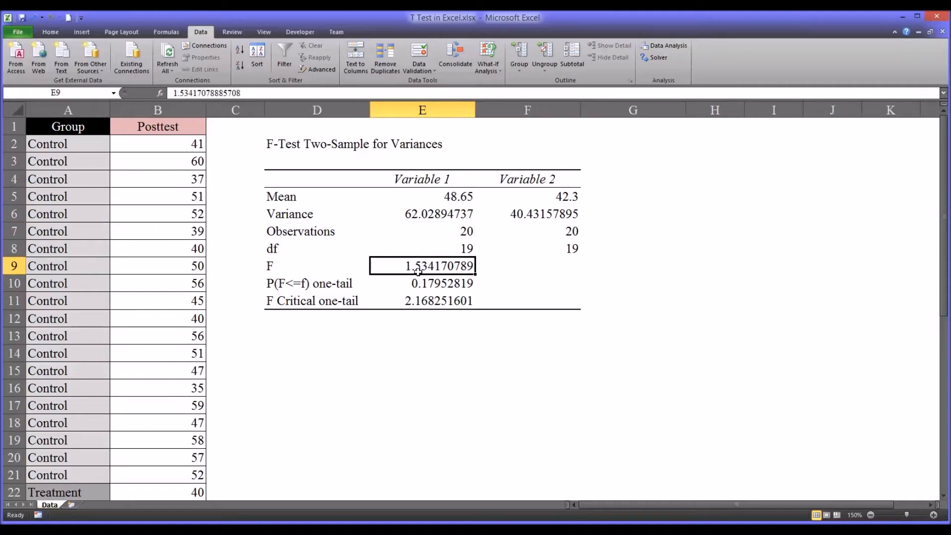
pyautogui.click(422, 300)
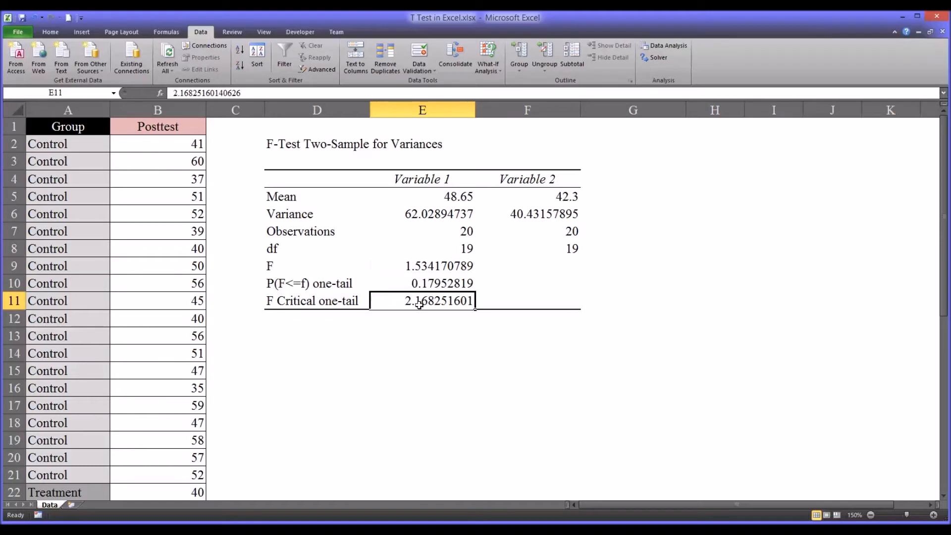
pyautogui.click(422, 283)
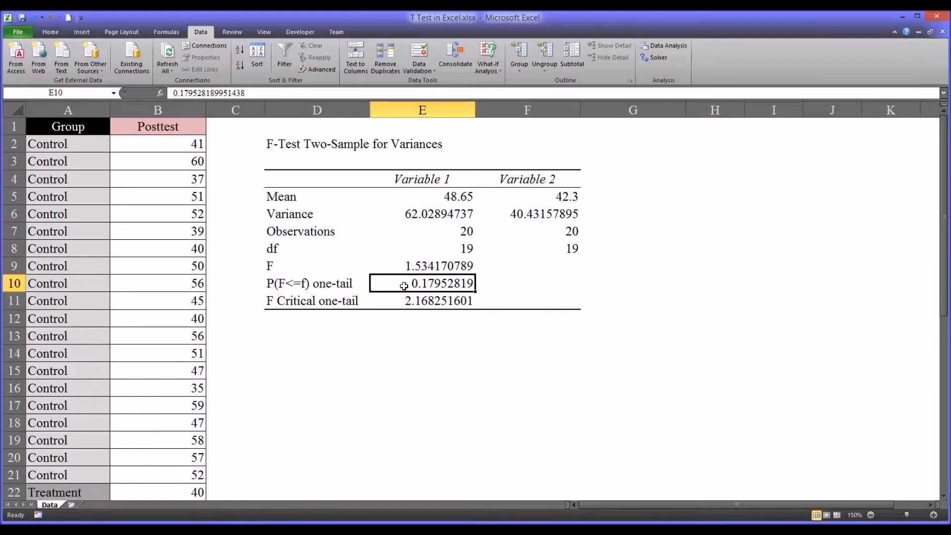
pyautogui.click(49, 32)
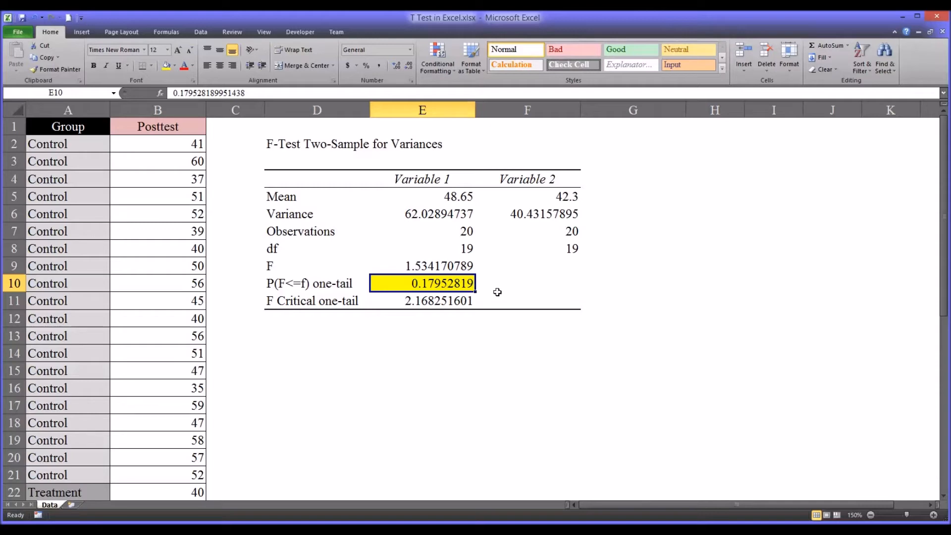
pyautogui.moveTo(682, 465)
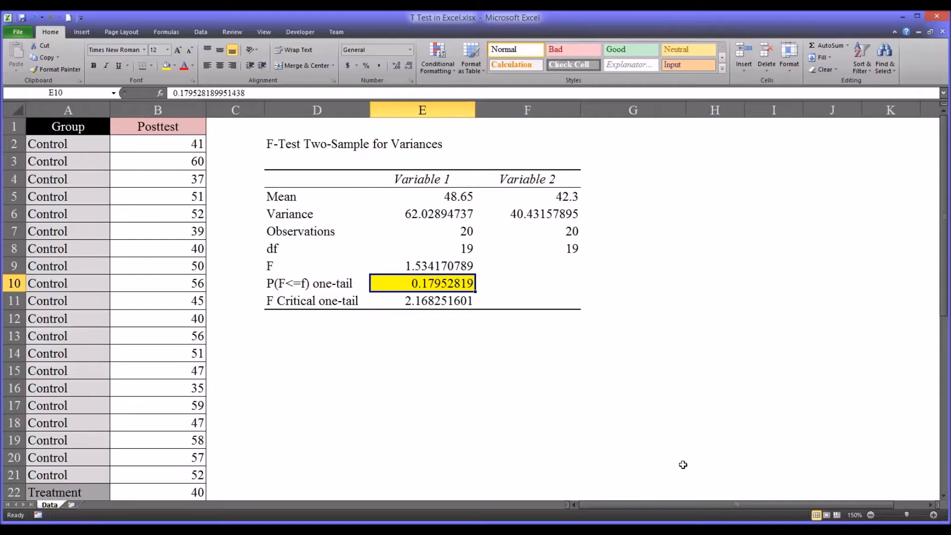
pyautogui.moveTo(477, 303)
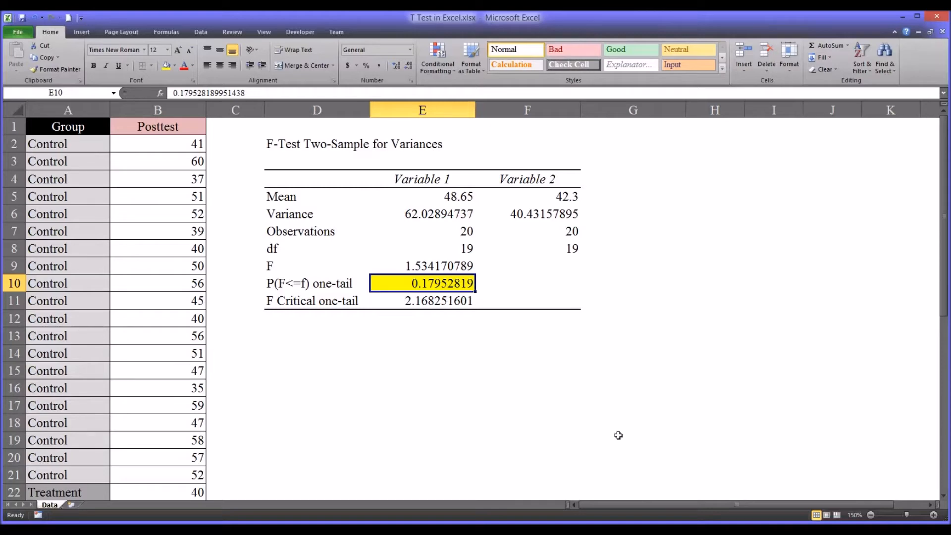
pyautogui.moveTo(717, 472)
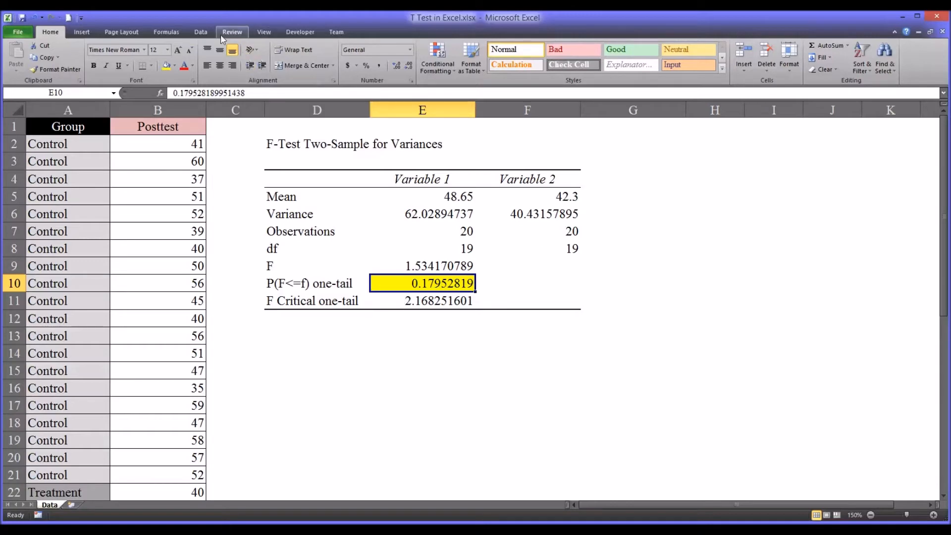
# - From Data Analysis, choose t-Test: Two-Sample Assuming Equal Variances
pyautogui.click(200, 32)
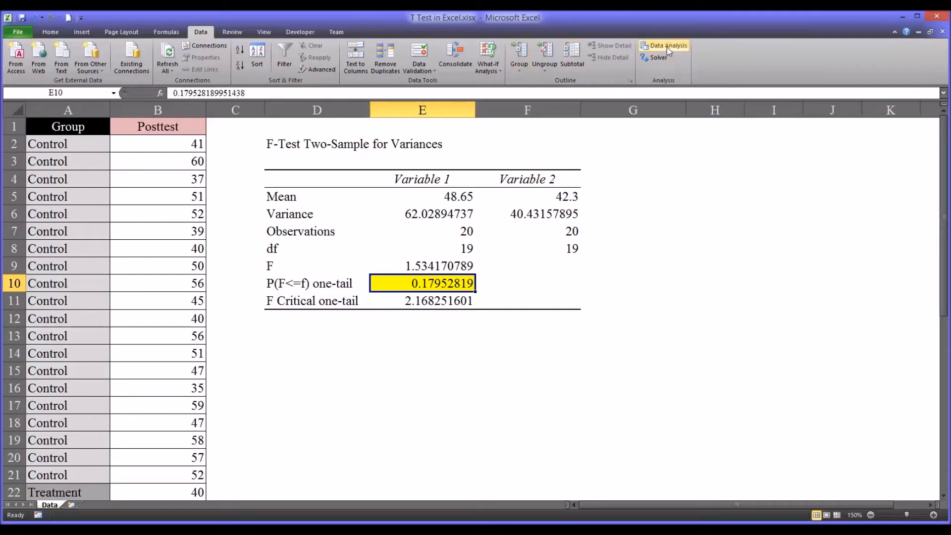
pyautogui.click(664, 45)
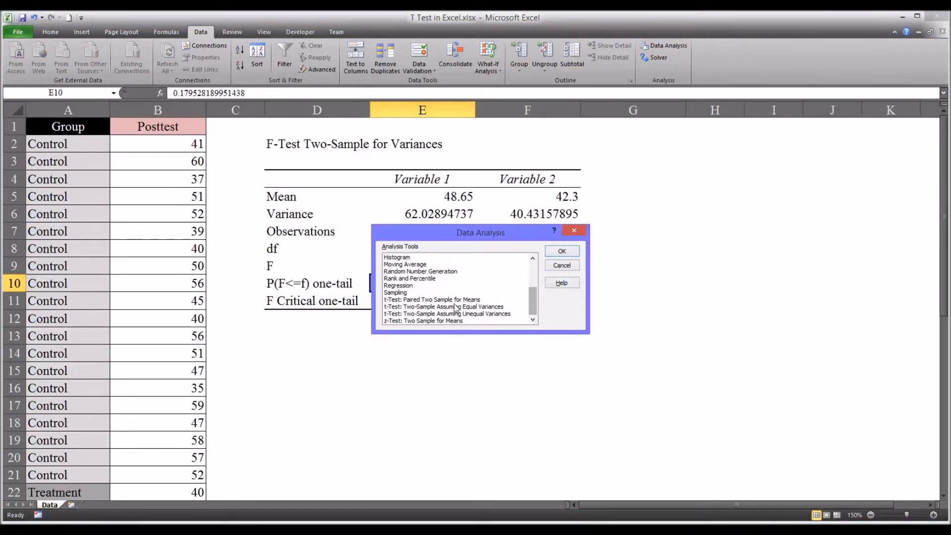
pyautogui.click(446, 306)
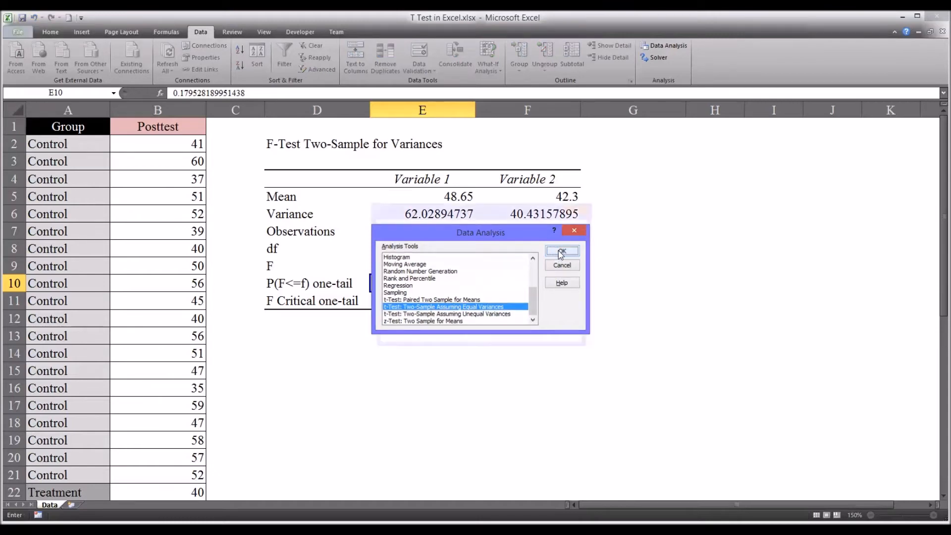
pyautogui.click(558, 253)
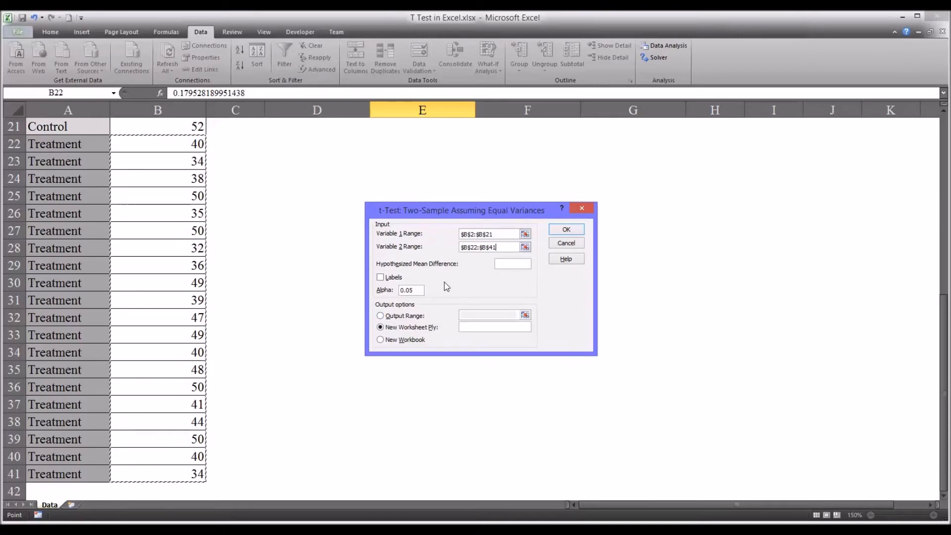
# - Run the equal-variance t-test on B2:B21 vs B22:B41 with output starting at D13
pyautogui.click(411, 290)
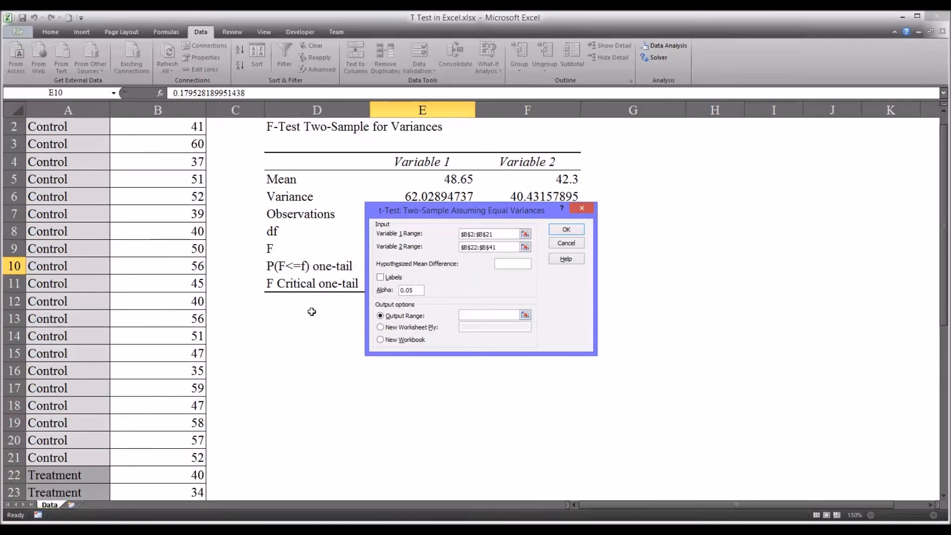
pyautogui.click(314, 318)
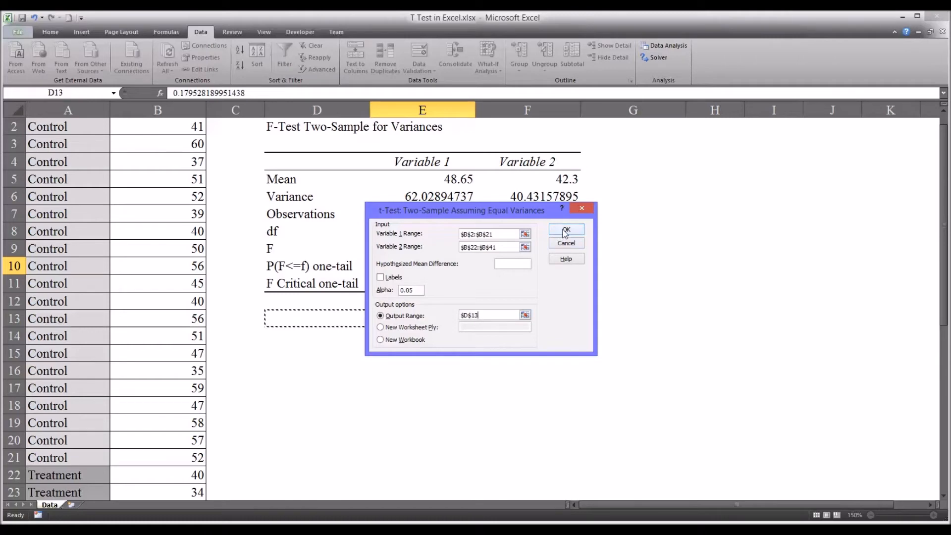
pyautogui.click(565, 231)
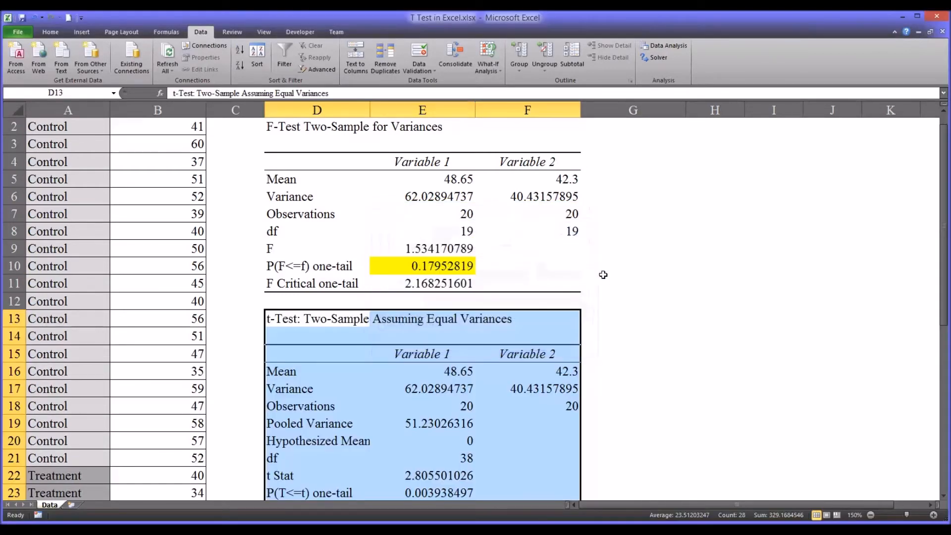
pyautogui.moveTo(730, 341)
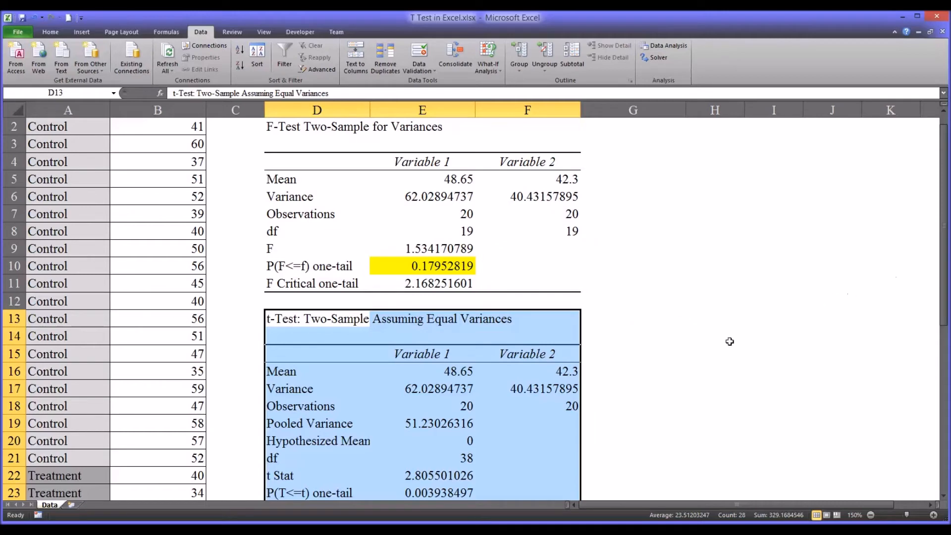
pyautogui.moveTo(460, 376)
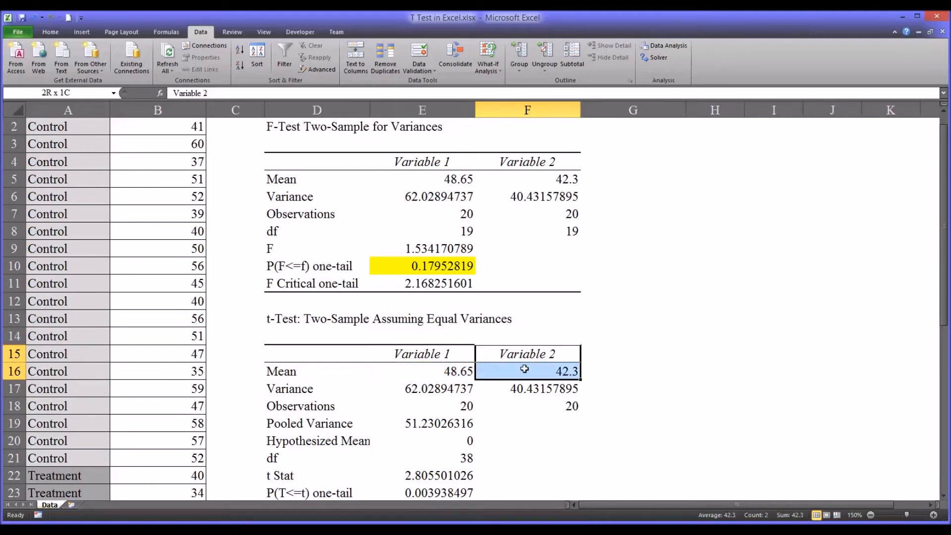
# - Review the t-test means and counts, then select the two-tail p-value 0.00788 in E25
pyautogui.click(526, 370)
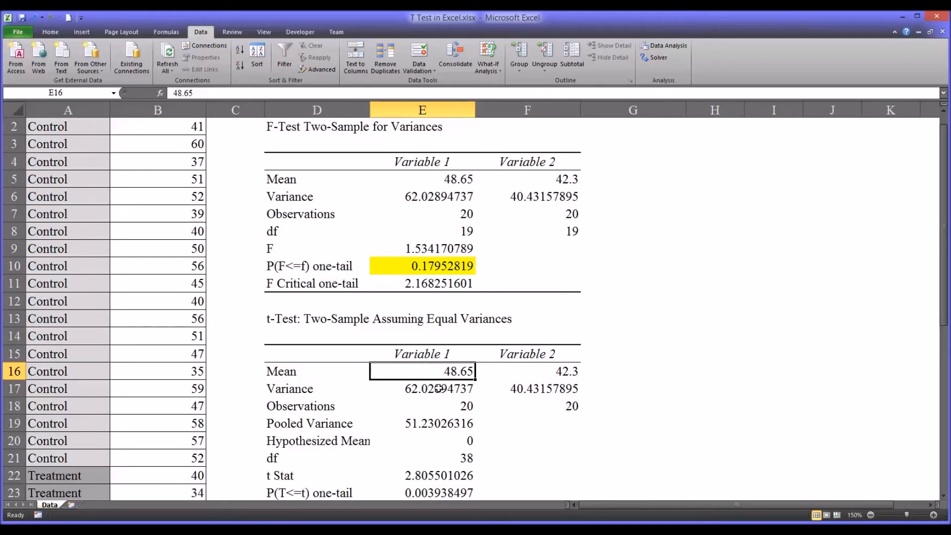
pyautogui.click(422, 406)
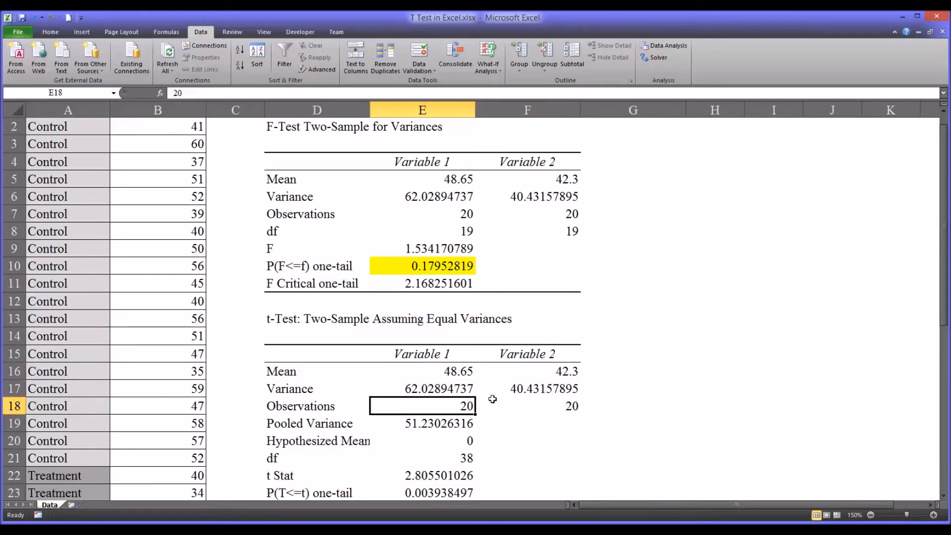
pyautogui.scroll(-3)
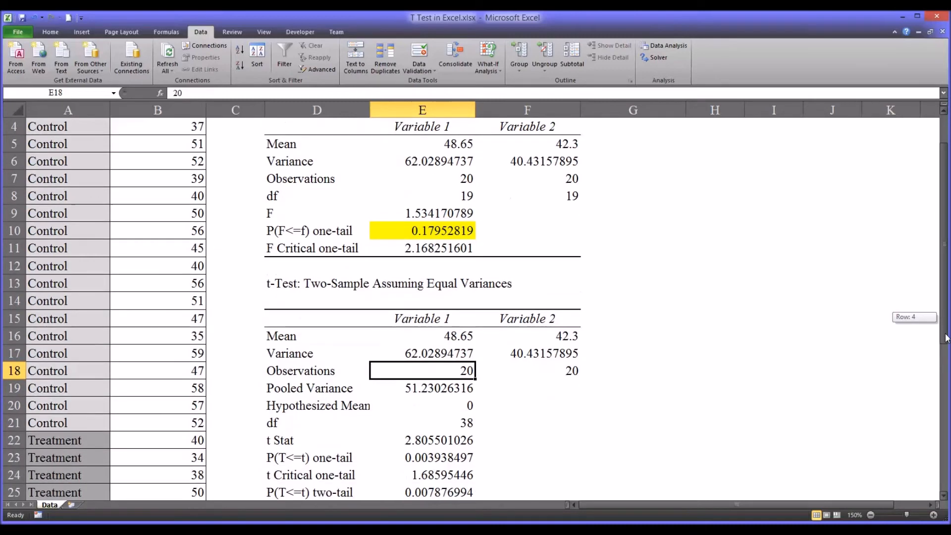
pyautogui.scroll(-3)
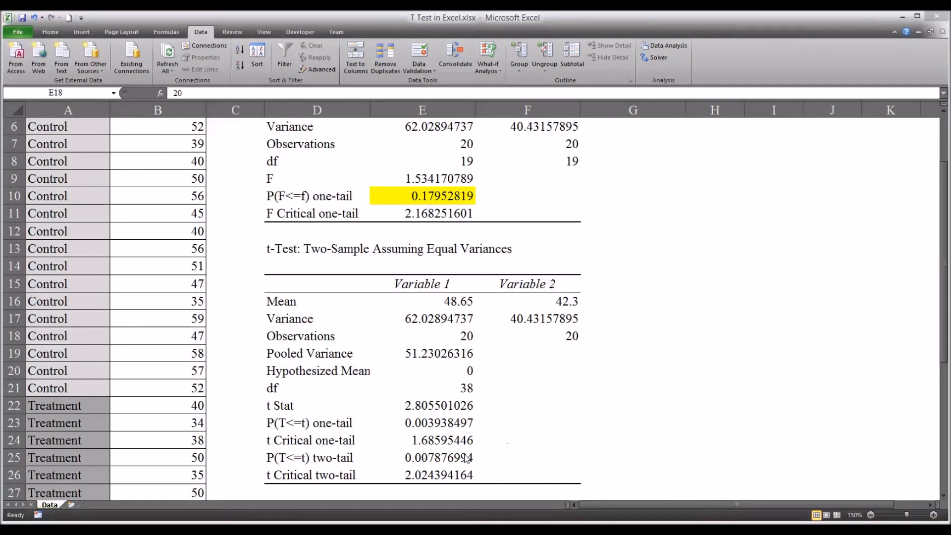
pyautogui.moveTo(342, 467)
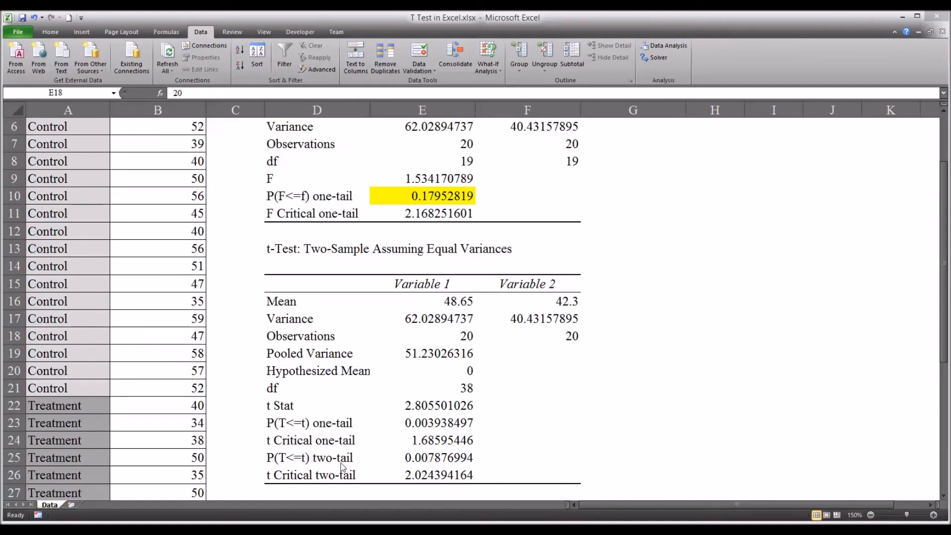
pyautogui.click(317, 458)
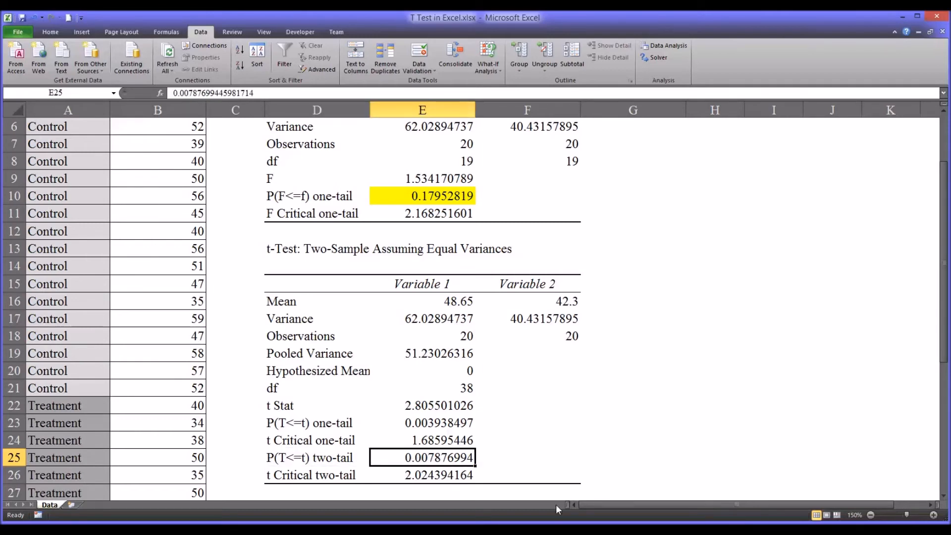
pyautogui.moveTo(507, 454)
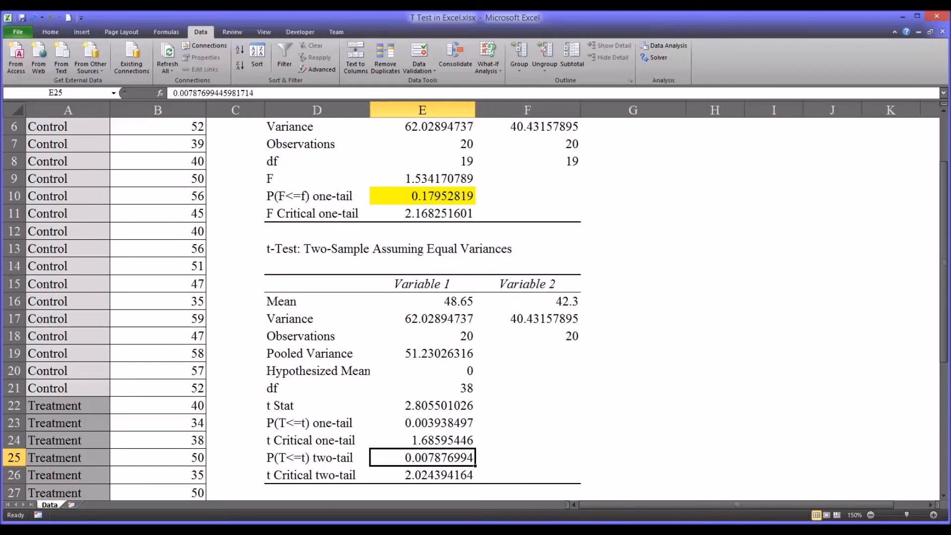
pyautogui.moveTo(622, 477)
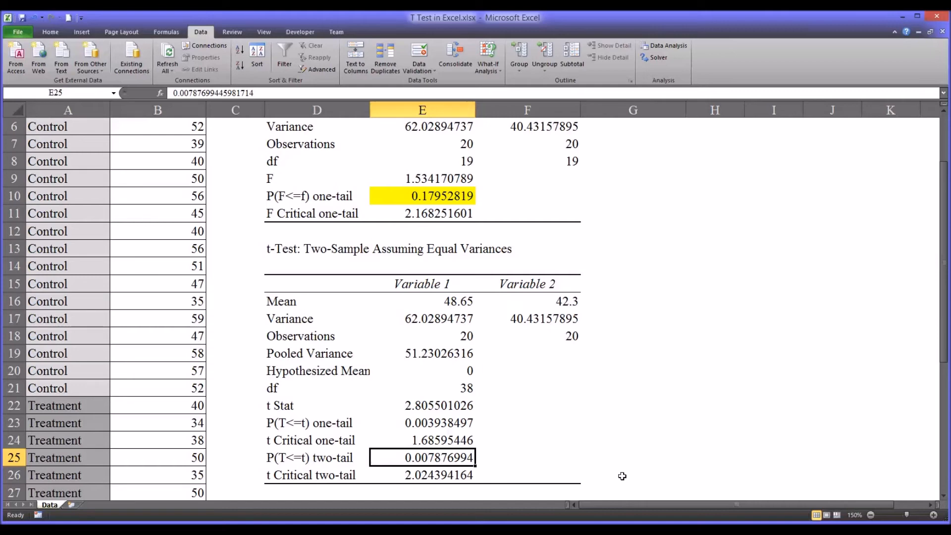
pyautogui.moveTo(619, 472)
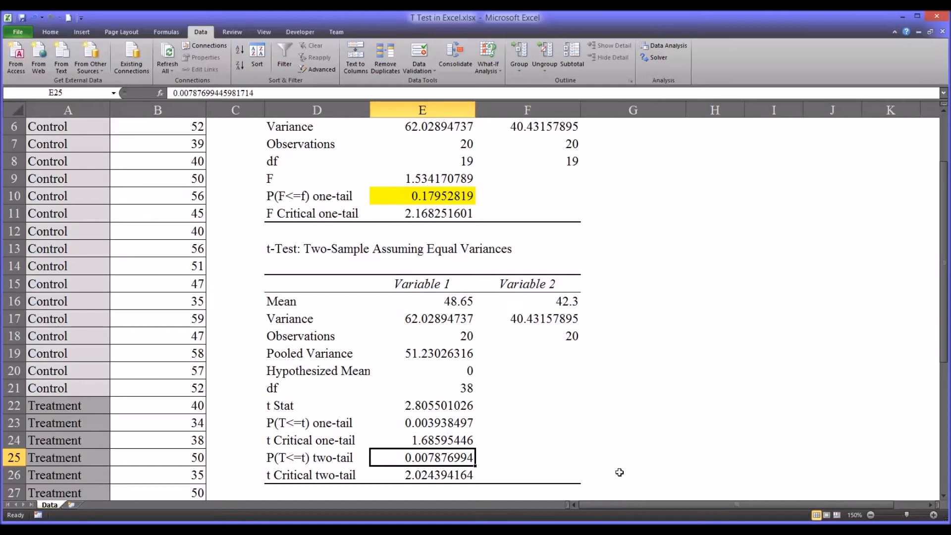
pyautogui.moveTo(619, 472)
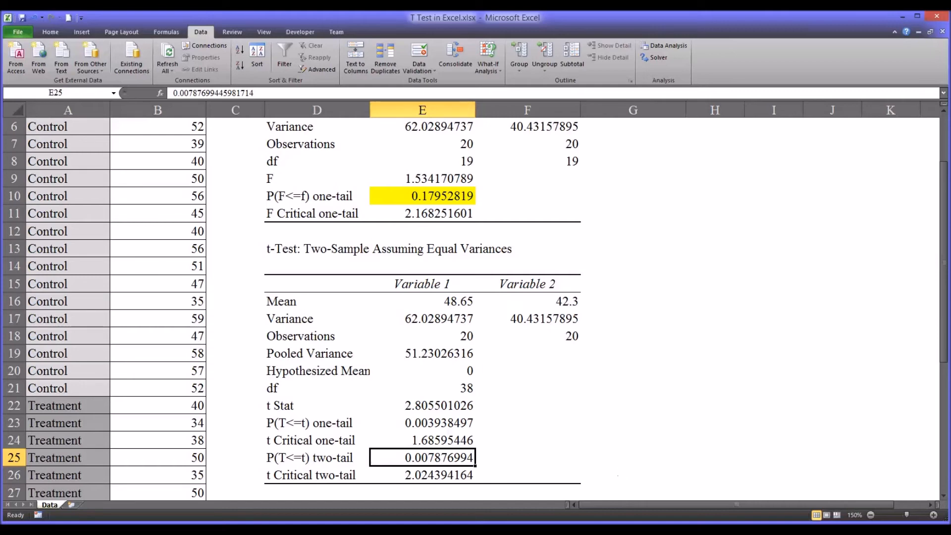
pyautogui.moveTo(645, 482)
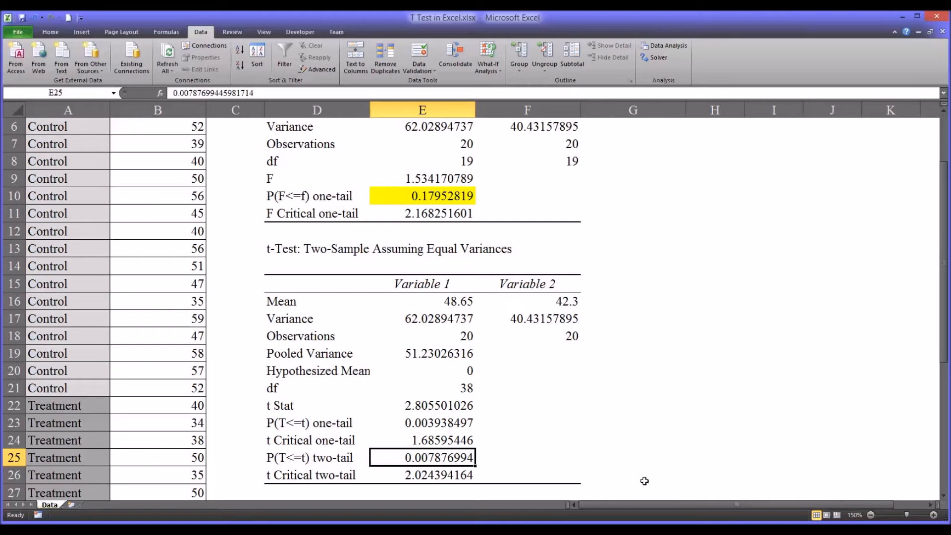
pyautogui.moveTo(564, 458)
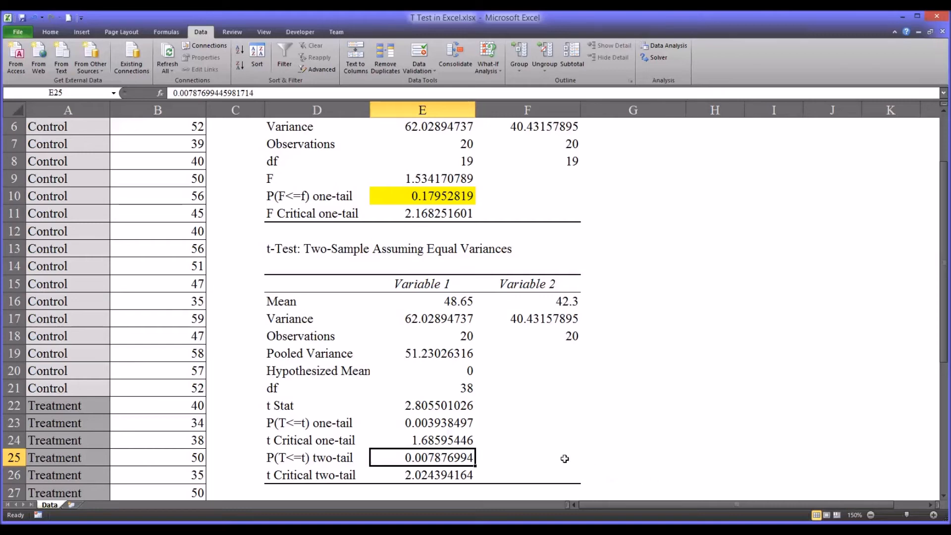
pyautogui.moveTo(432, 458)
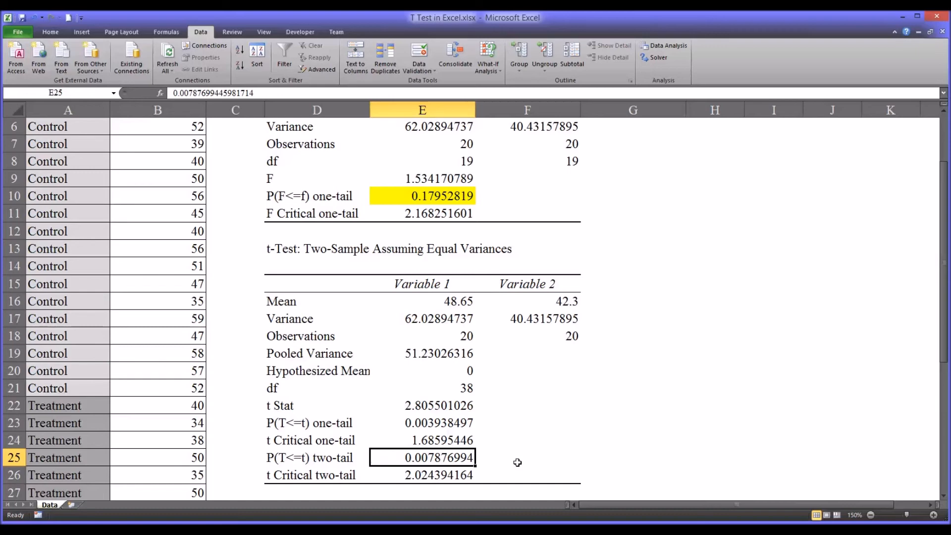
pyautogui.moveTo(652, 458)
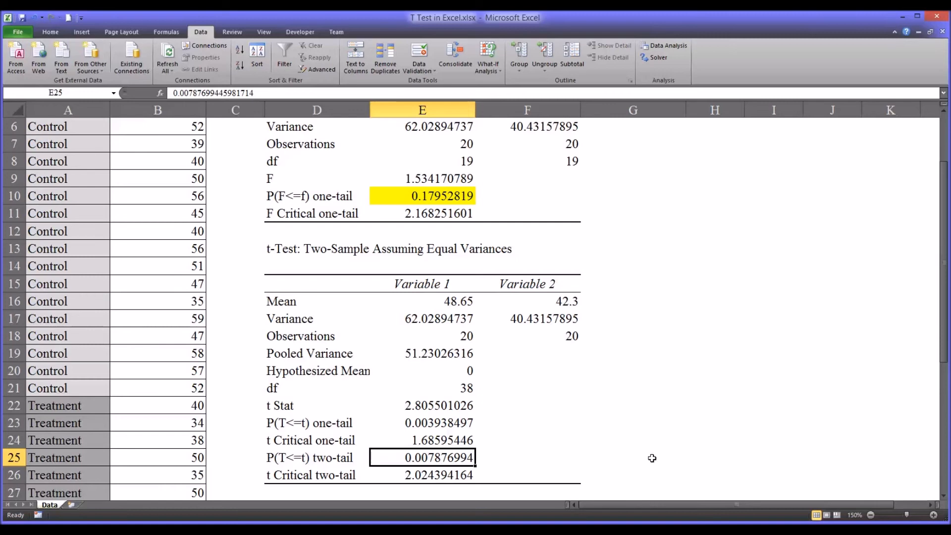
pyautogui.moveTo(436, 303)
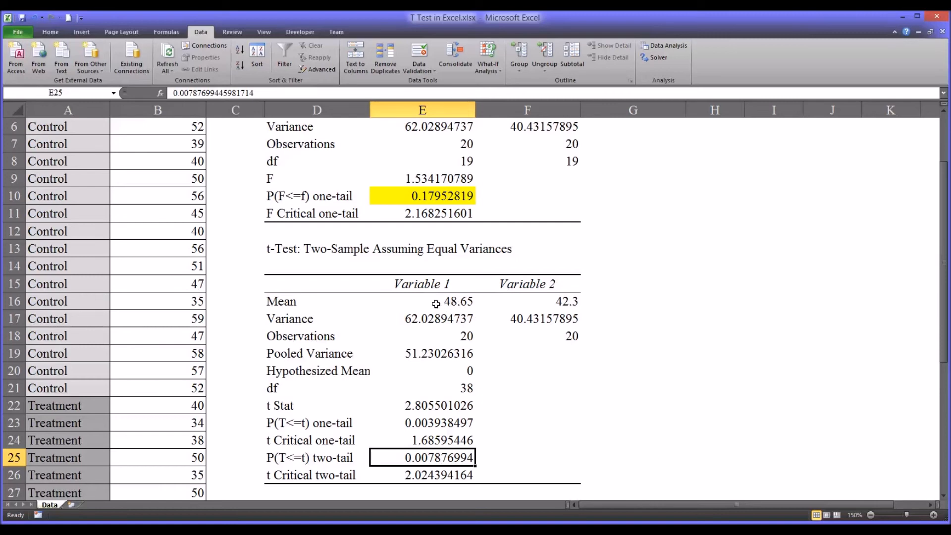
pyautogui.click(422, 301)
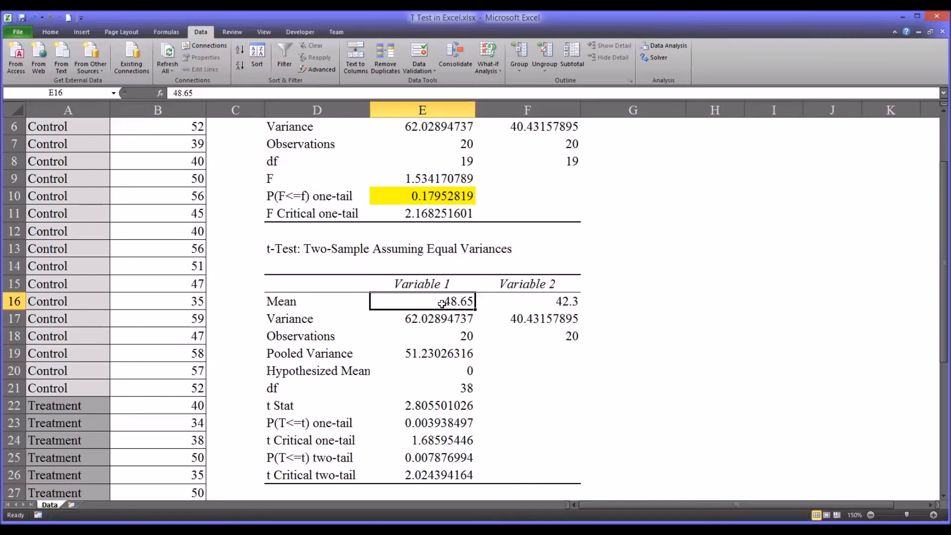
pyautogui.click(526, 301)
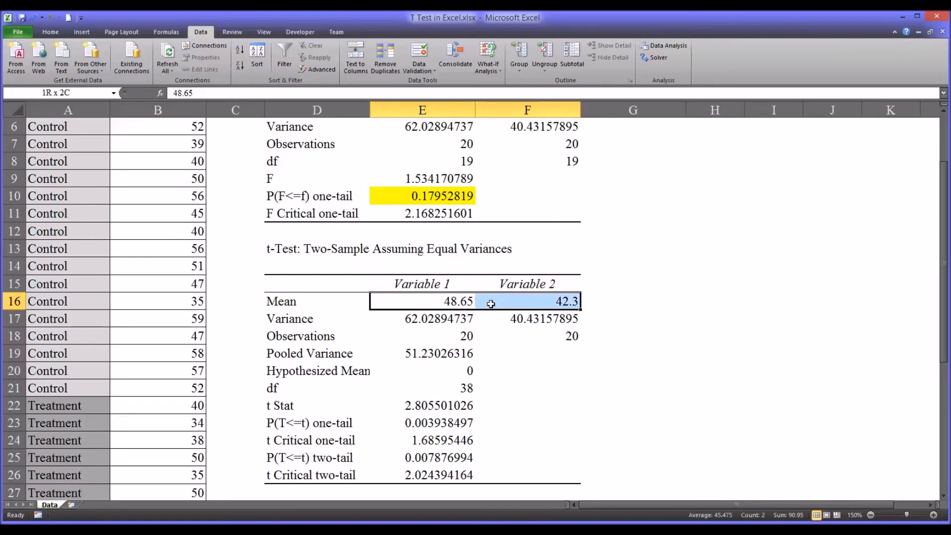
pyautogui.click(526, 301)
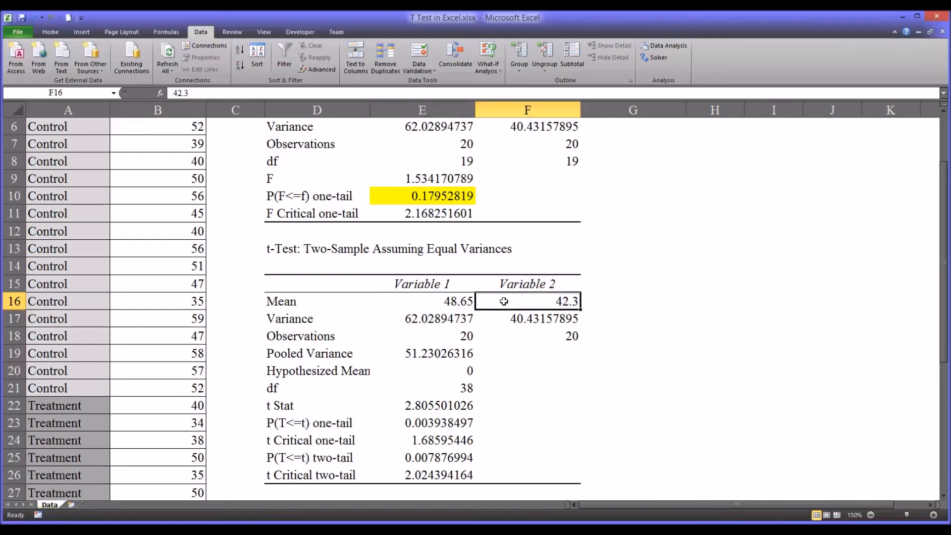
pyautogui.moveTo(499, 303)
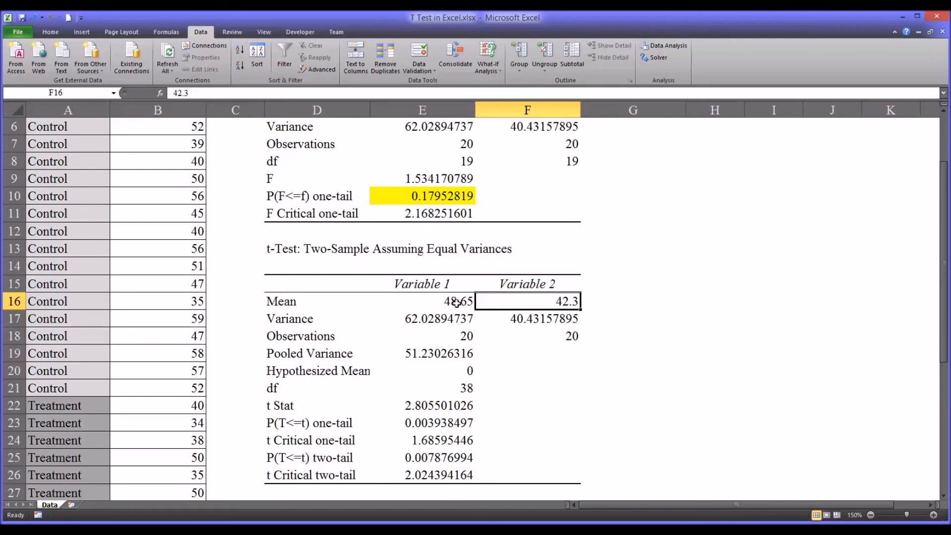
pyautogui.click(422, 301)
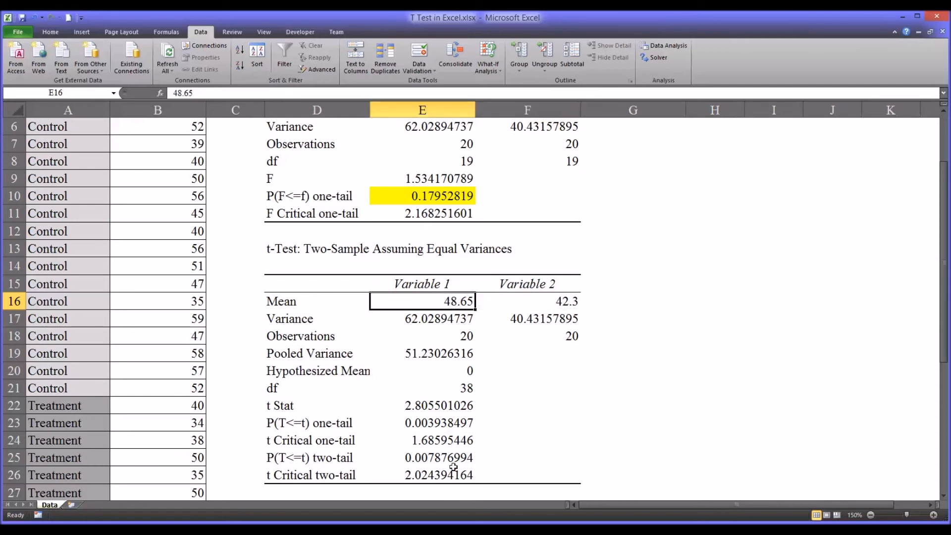
pyautogui.click(422, 458)
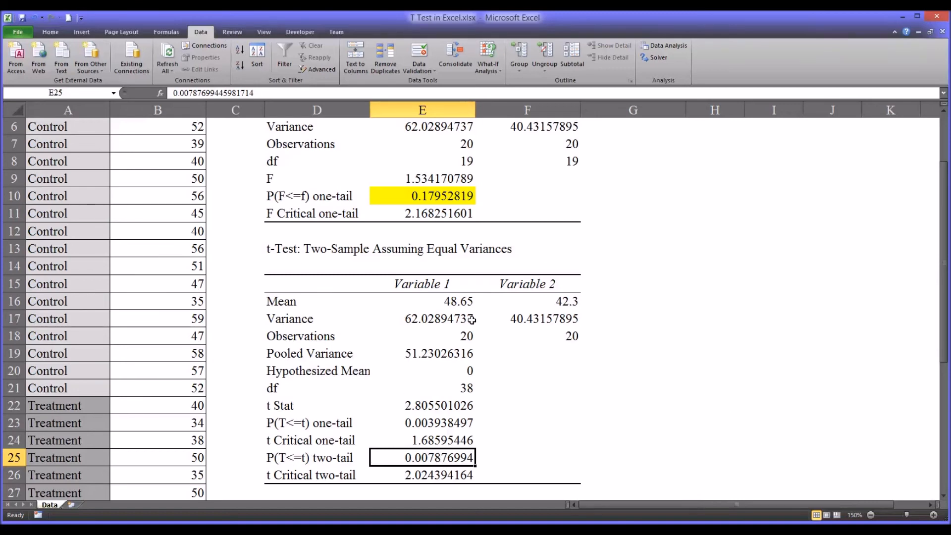
# - Format the two-tail p-value in E25 as a percentage with two decimals, 0.79%
pyautogui.click(50, 31)
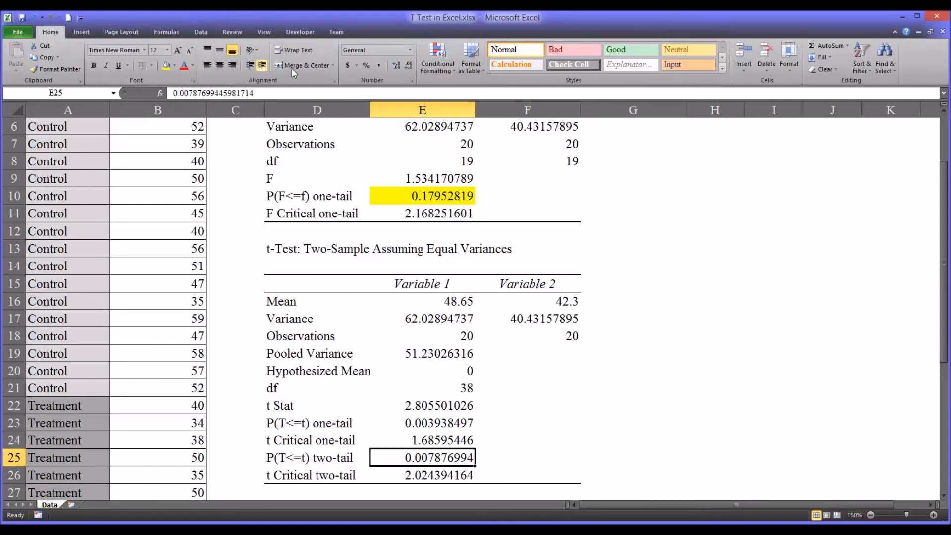
pyautogui.click(366, 65)
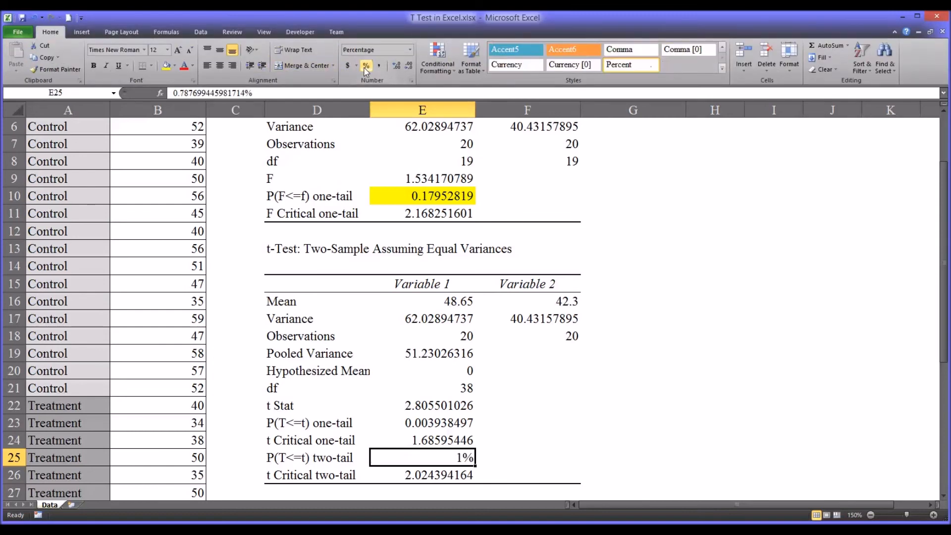
pyautogui.moveTo(396, 65)
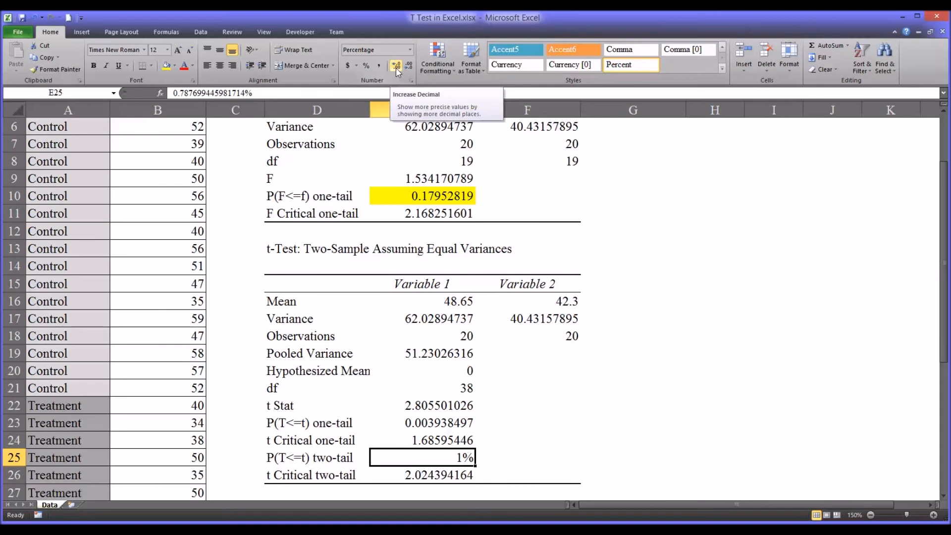
pyautogui.click(395, 65)
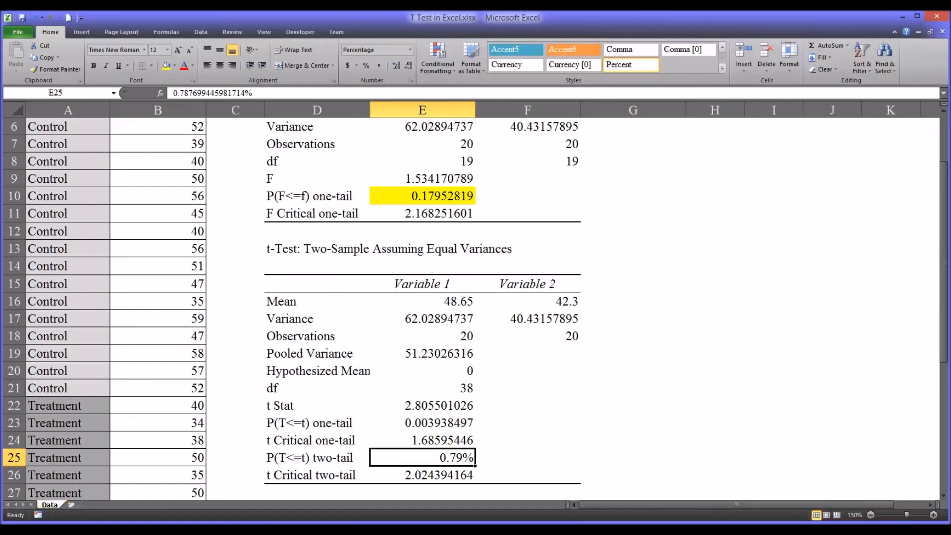
# - Scroll back to the F-test table and return to the Data tools
pyautogui.scroll(-3)
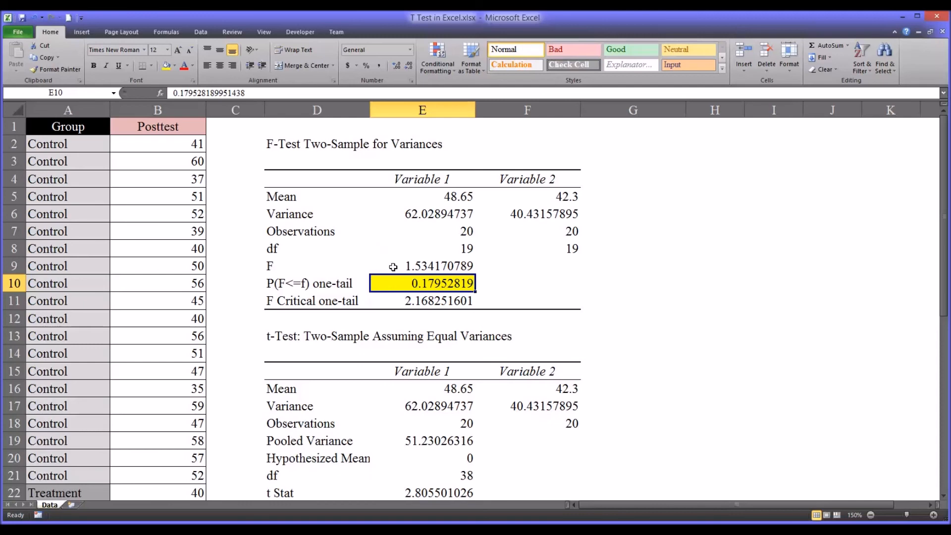
pyautogui.click(200, 32)
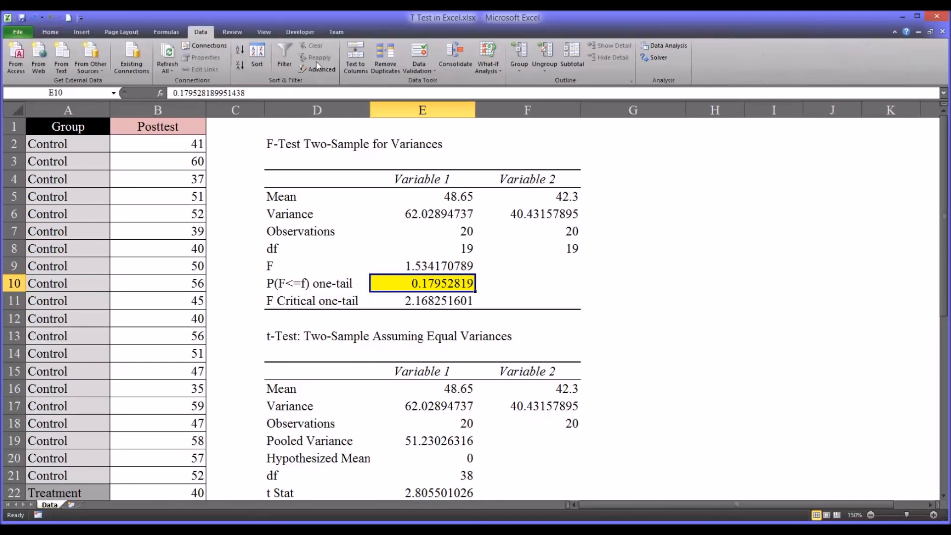
pyautogui.click(663, 49)
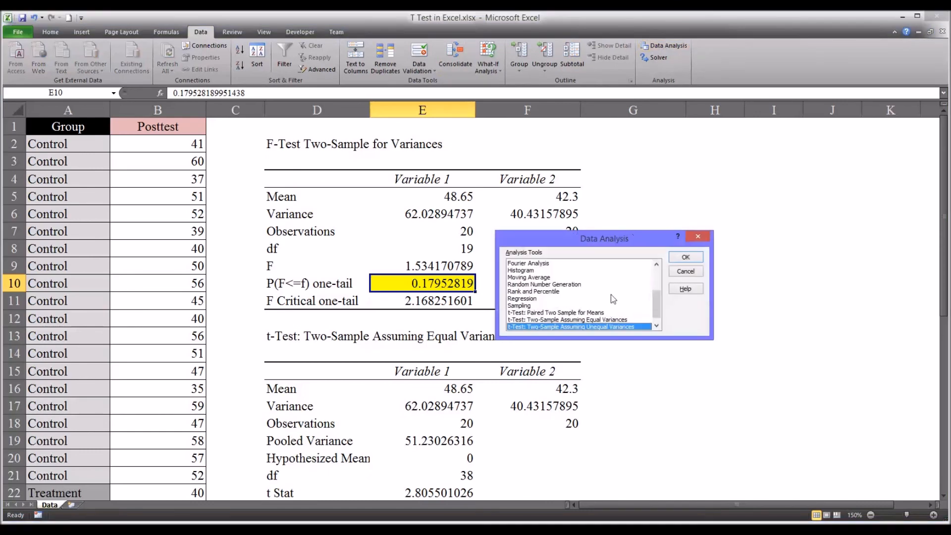
pyautogui.click(567, 320)
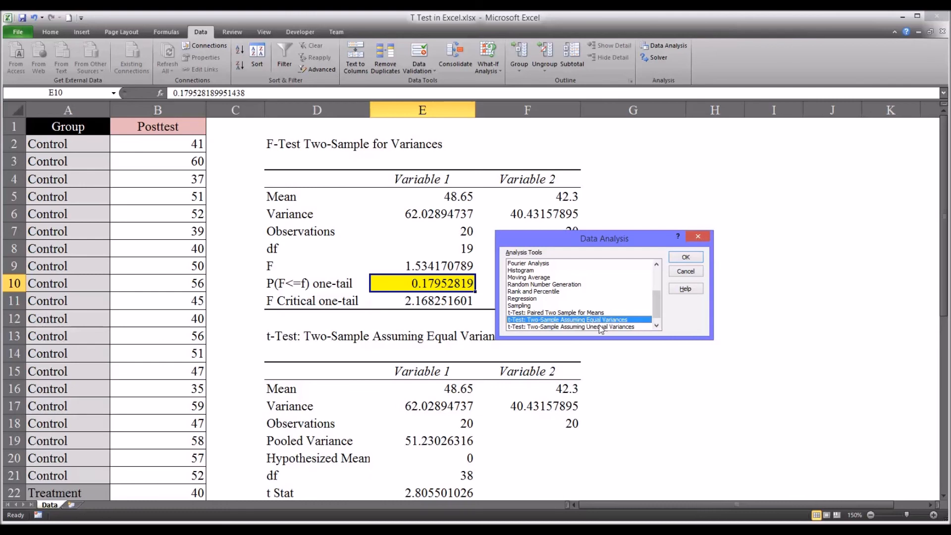
pyautogui.click(571, 326)
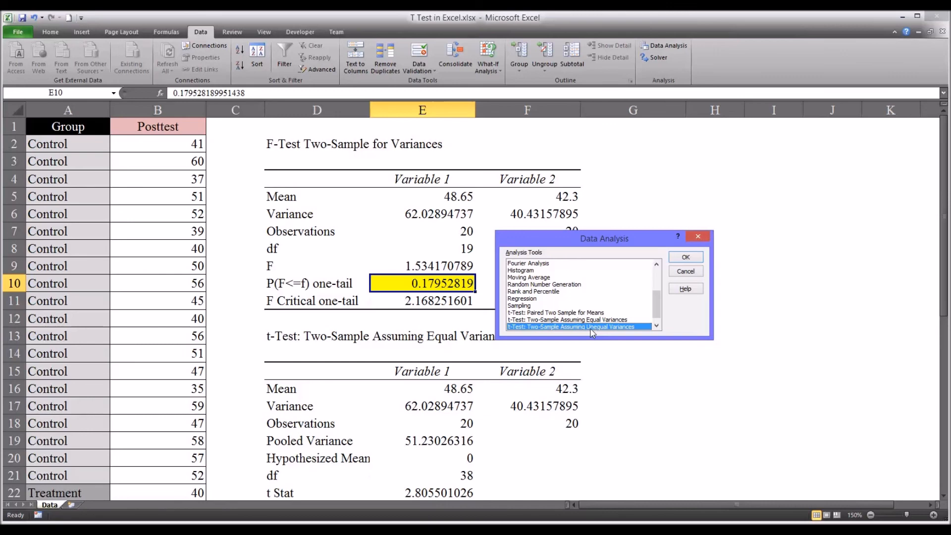
pyautogui.moveTo(599, 333)
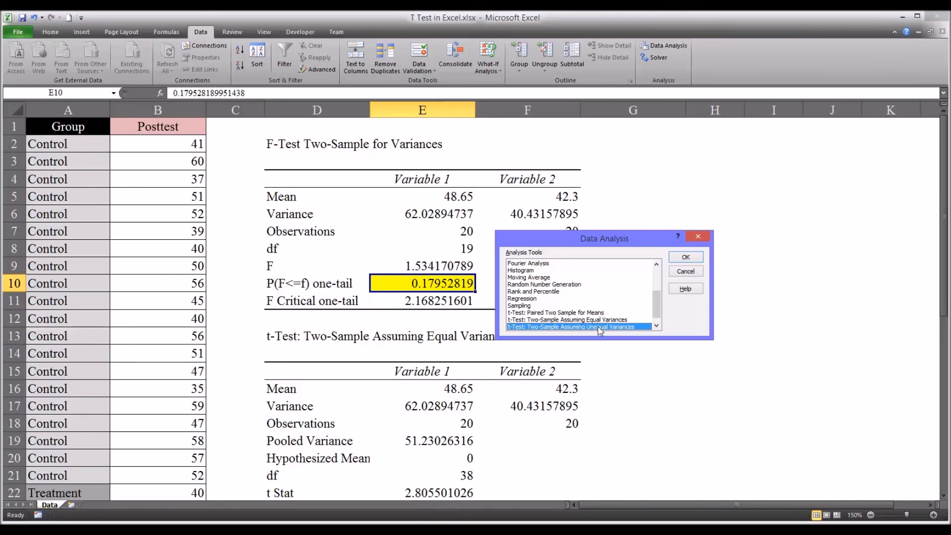
pyautogui.click(568, 320)
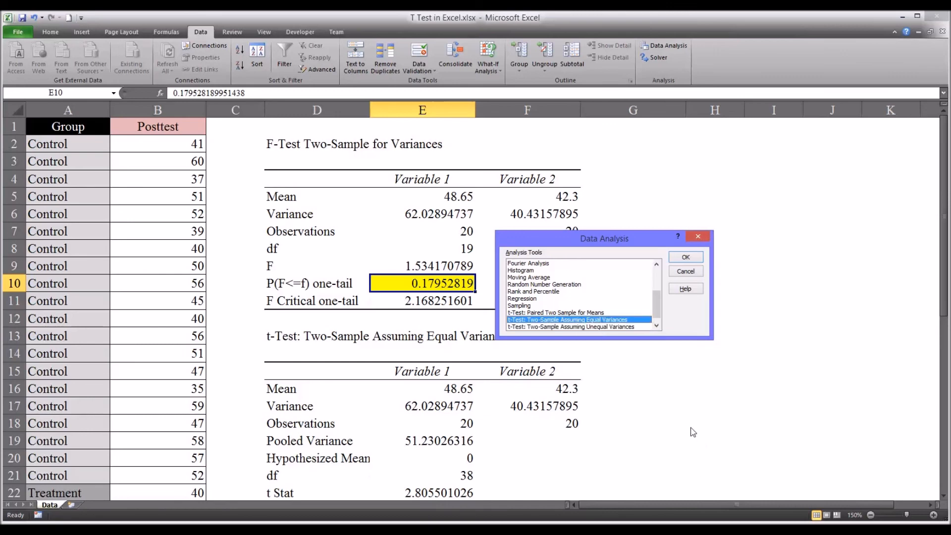
pyautogui.moveTo(546, 326)
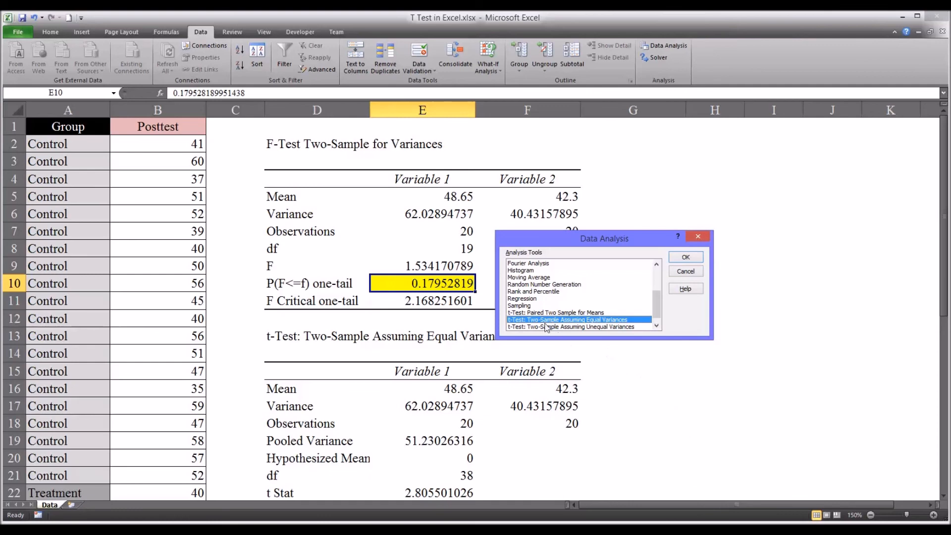
pyautogui.moveTo(463, 301)
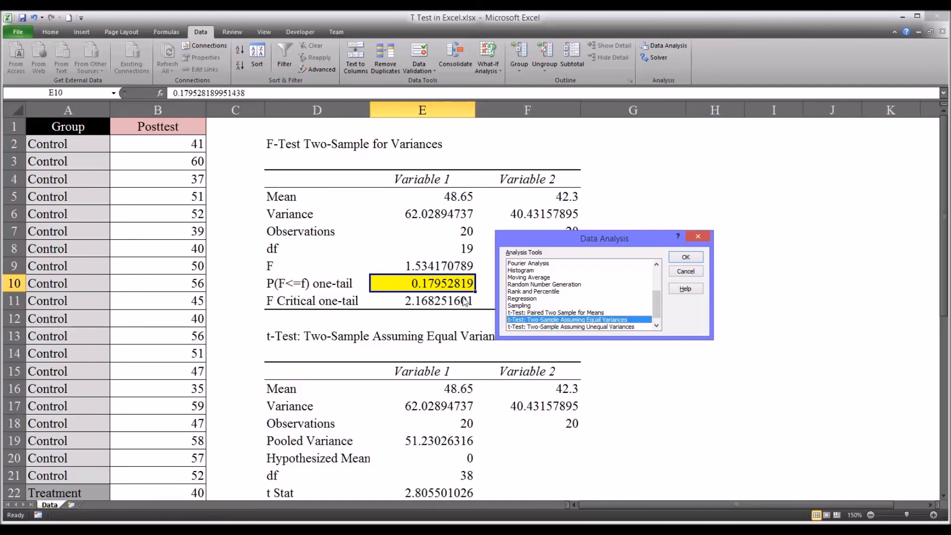
pyautogui.click(571, 326)
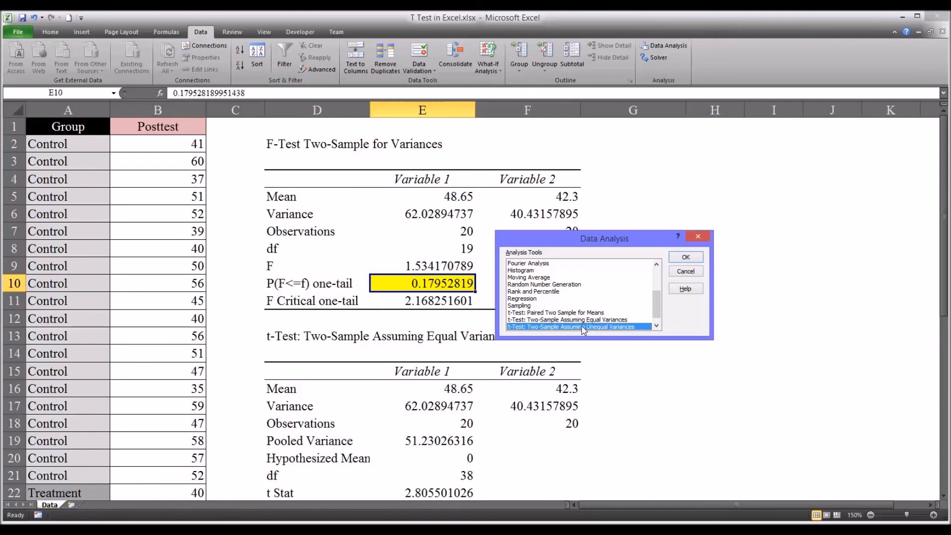
pyautogui.click(568, 320)
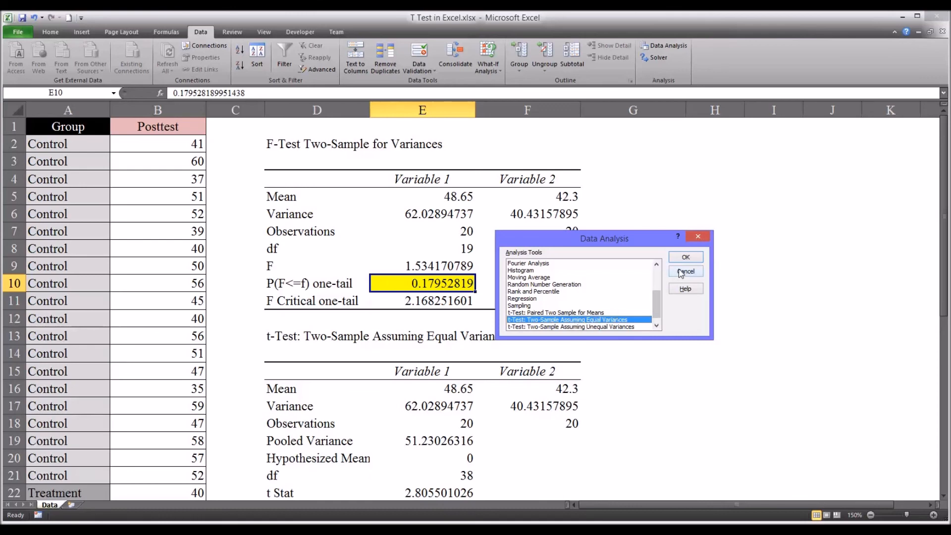
pyautogui.click(686, 271)
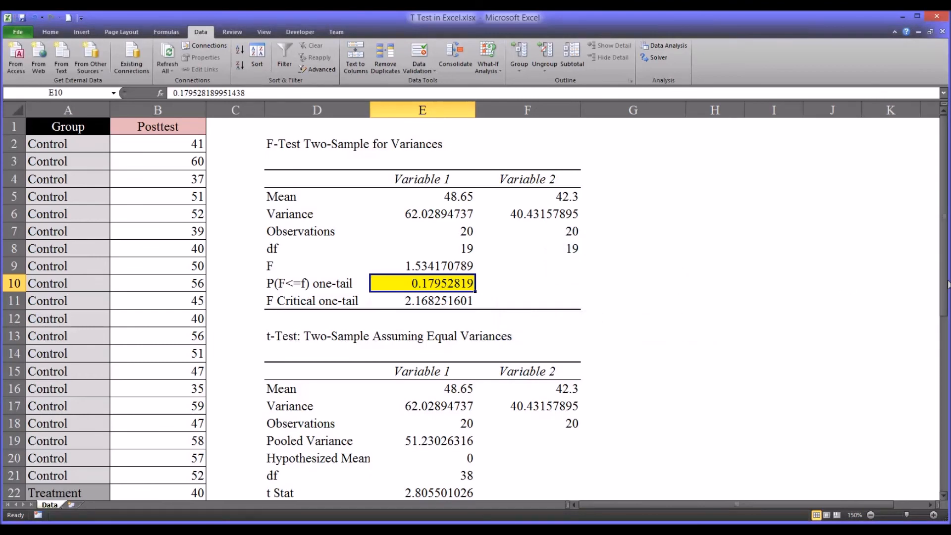
pyautogui.scroll(-3)
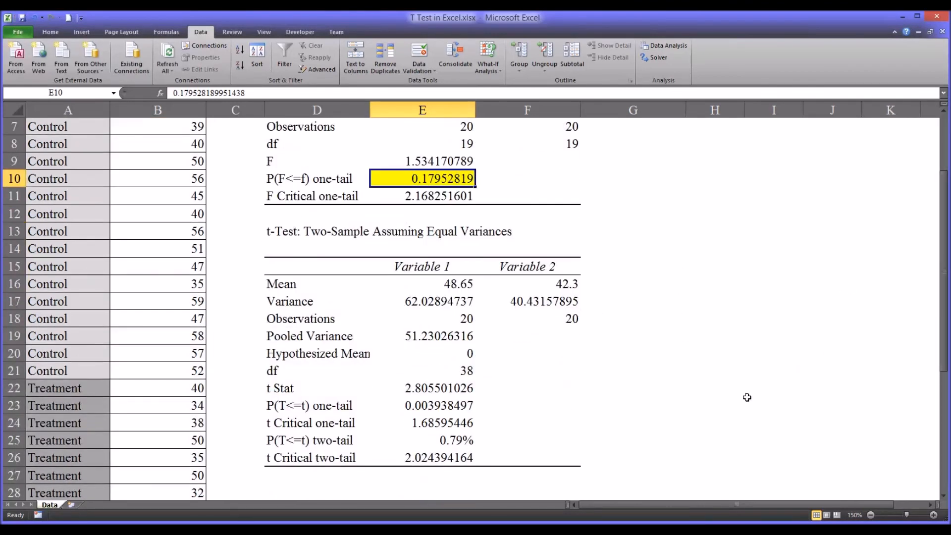